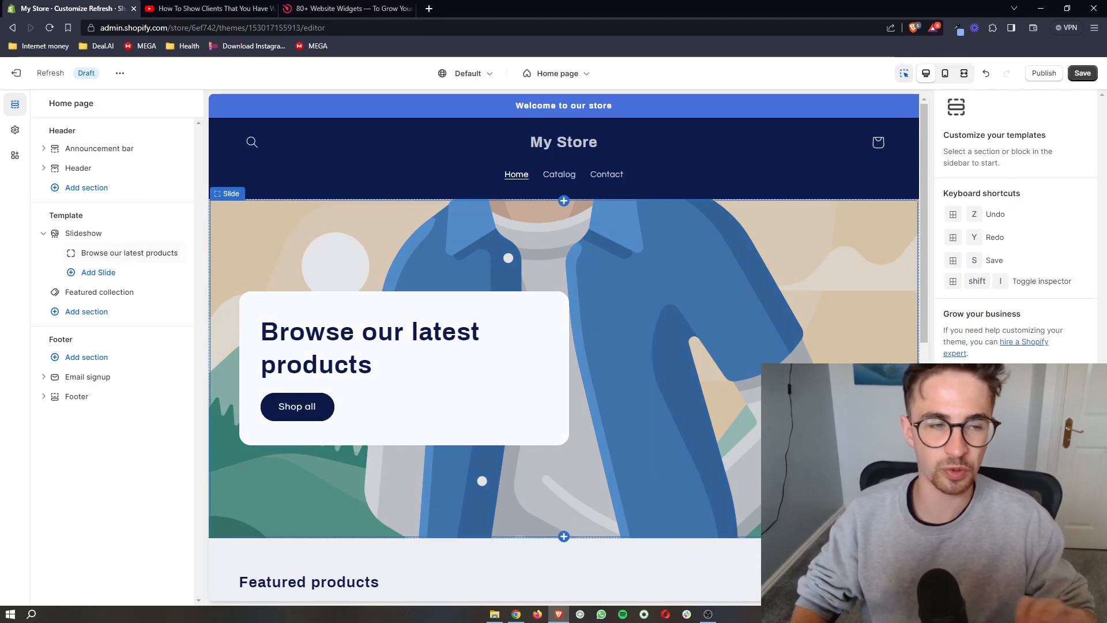
Leave the Shopify theme editor for the YouTube video page with the Elfsight sign-up link.
{"action": "scroll", "scroll_direction": "down", "scroll_amount": 3}
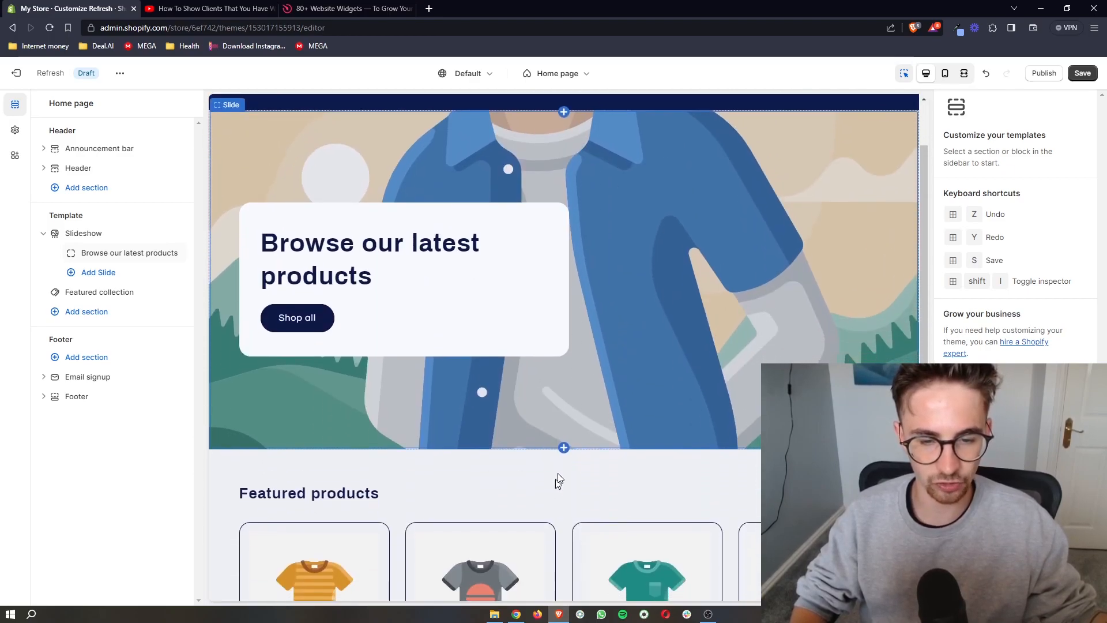
{"action": "mouse_move", "coordinate": [682, 372]}
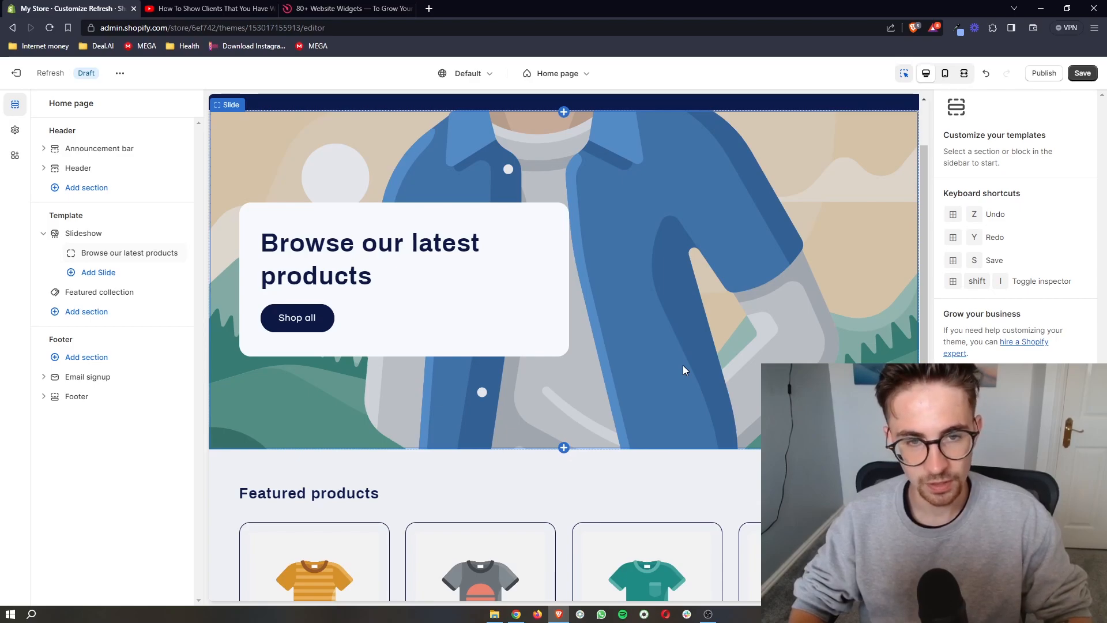
{"action": "left_click", "coordinate": [209, 9]}
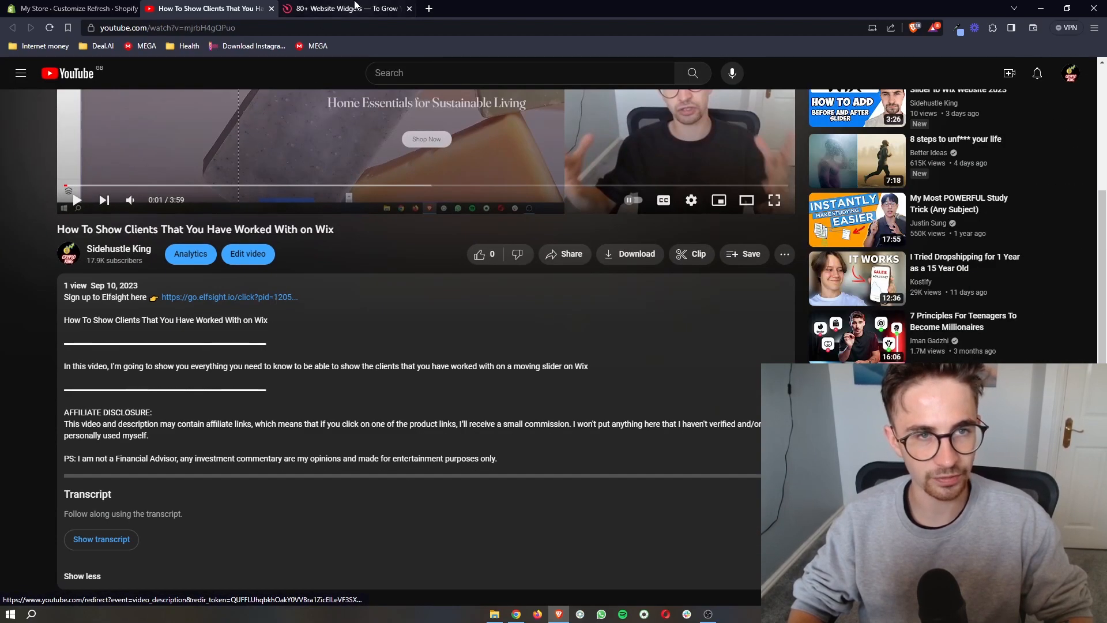
Move between the Elfsight and Shopify tabs, ending on the Elfsight homepage.
{"action": "left_click", "coordinate": [345, 9]}
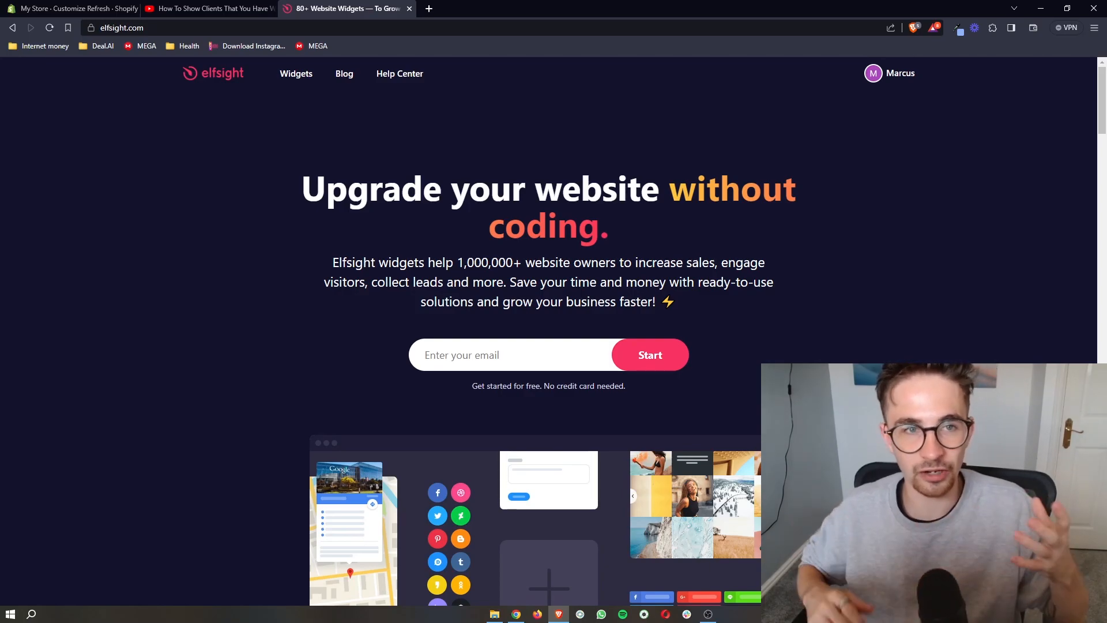
{"action": "left_click", "coordinate": [67, 9]}
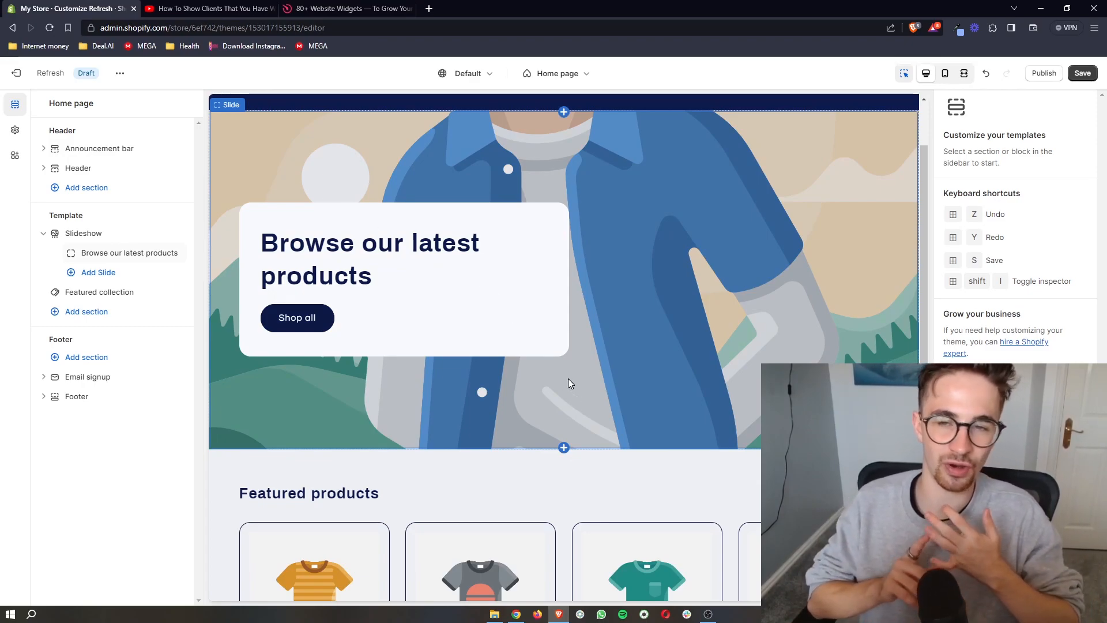
{"action": "left_click", "coordinate": [346, 8]}
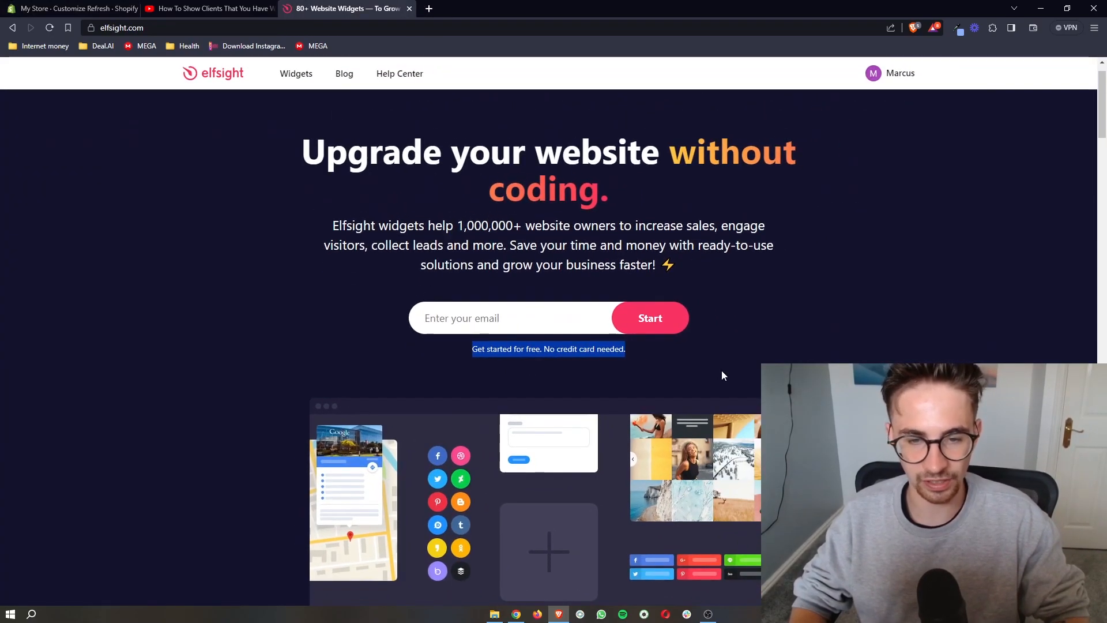
{"action": "left_click", "coordinate": [488, 318]}
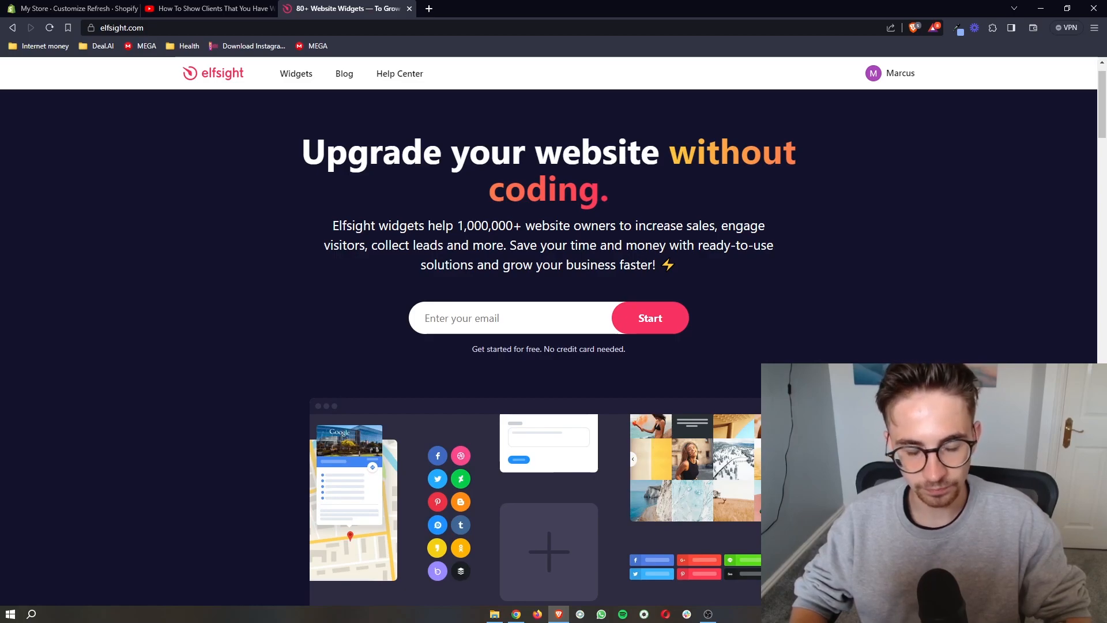
Browse Elfsight's widget catalogue and search it for 'port'.
{"action": "left_click", "coordinate": [296, 73]}
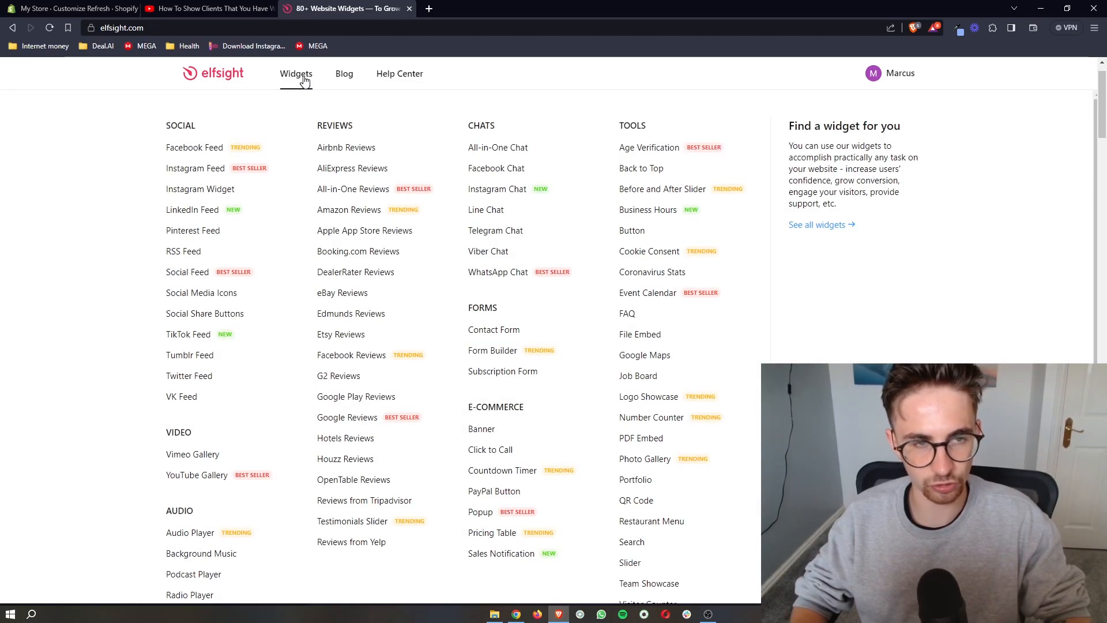
{"action": "left_click", "coordinate": [296, 73]}
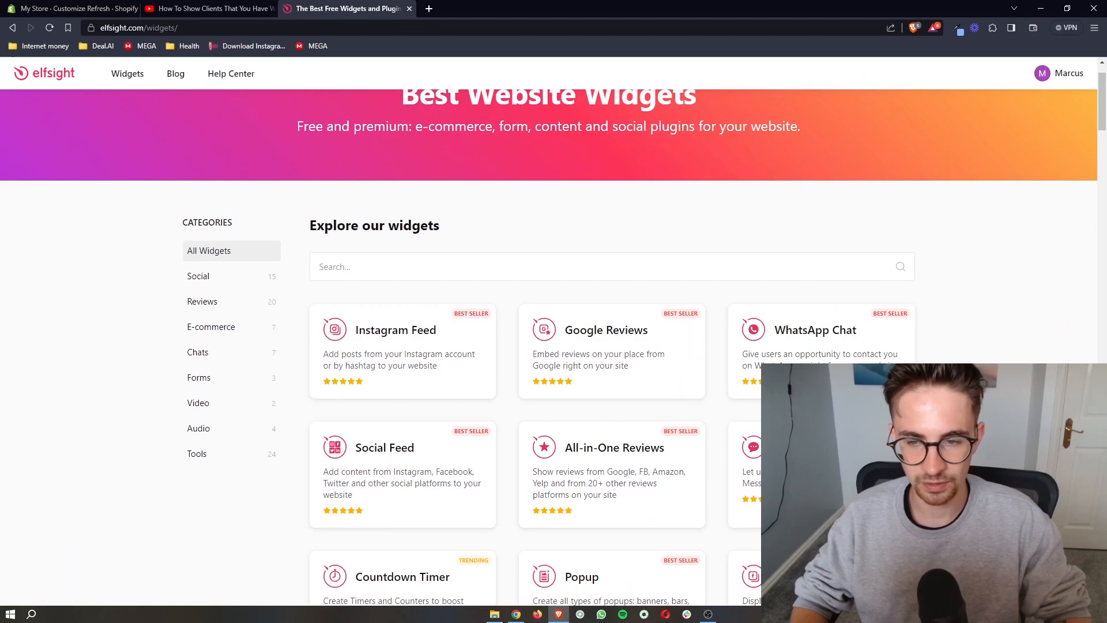
{"action": "scroll", "scroll_direction": "down", "scroll_amount": 3}
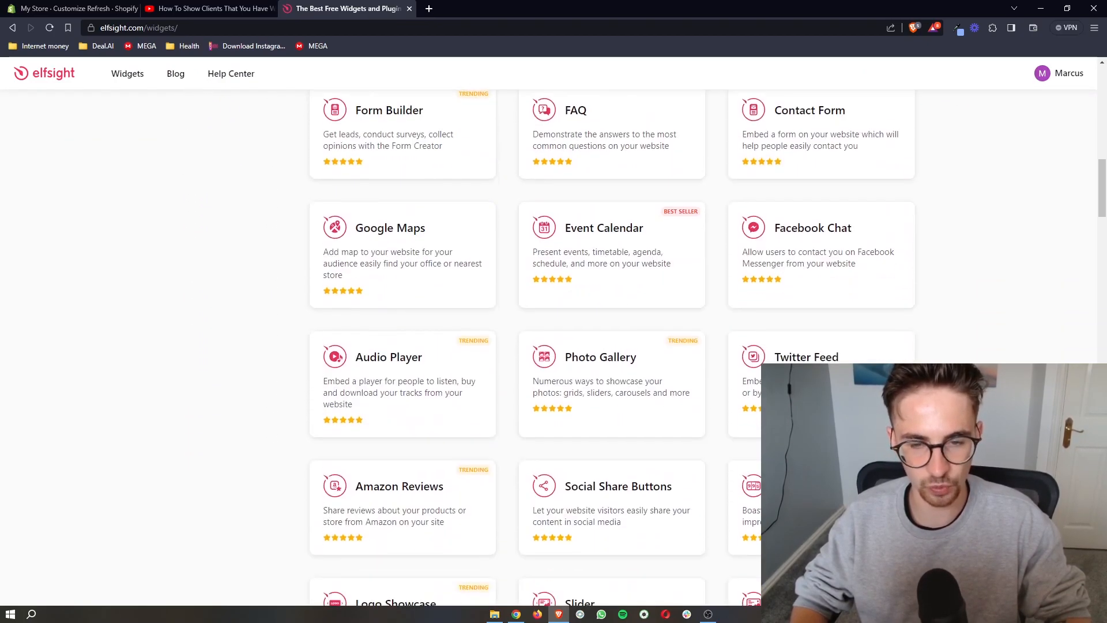
{"action": "scroll", "scroll_direction": "down", "scroll_amount": 3}
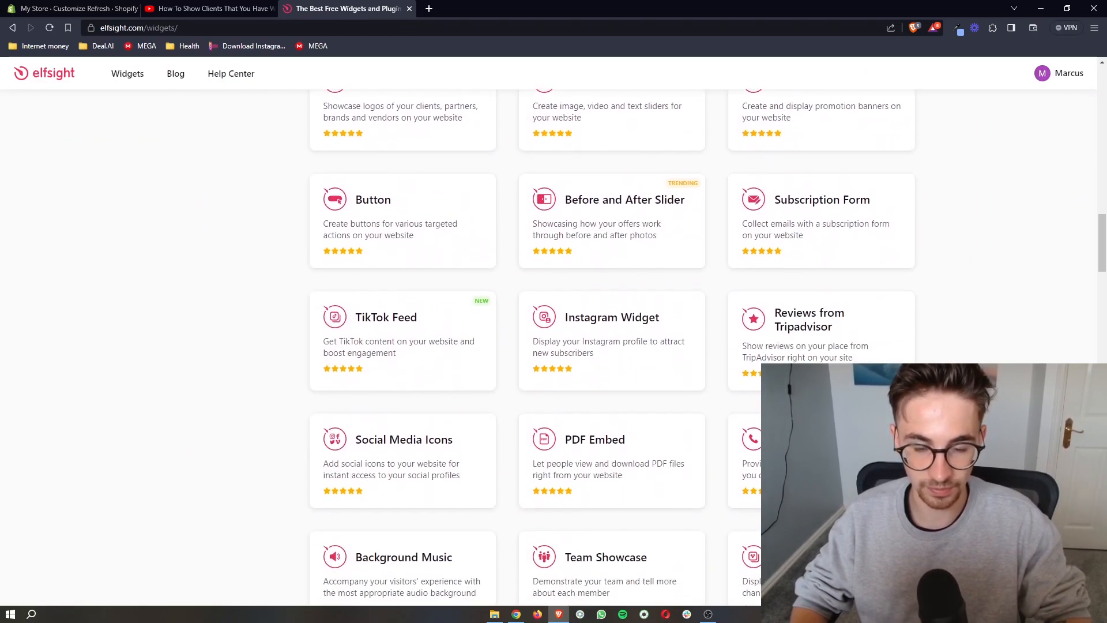
{"action": "scroll", "scroll_direction": "down", "scroll_amount": 3}
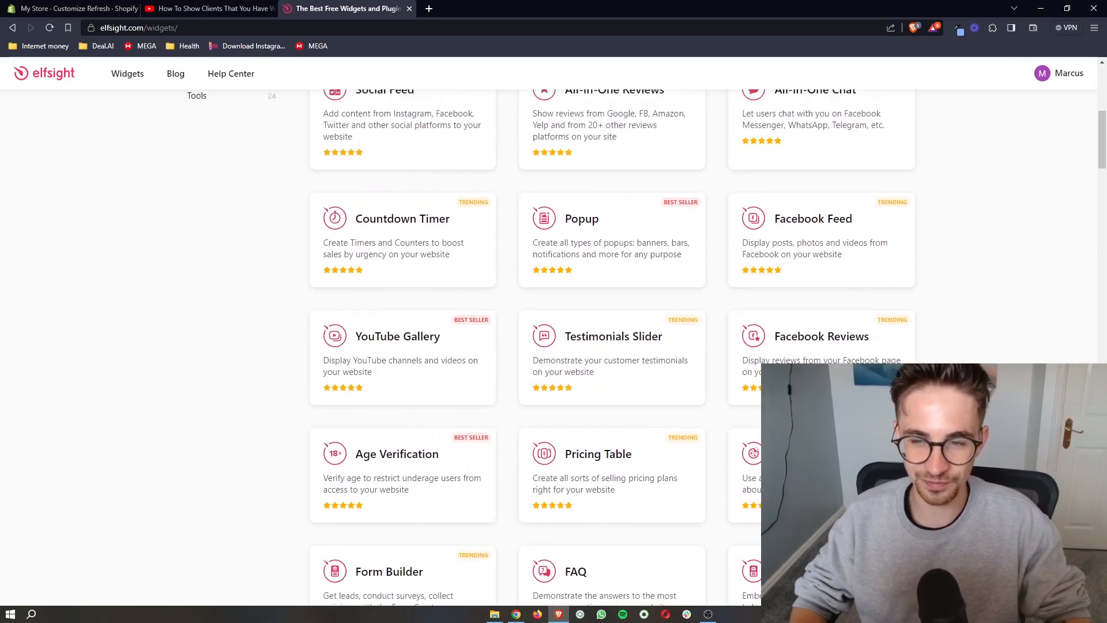
{"action": "scroll", "scroll_direction": "up", "scroll_amount": 3}
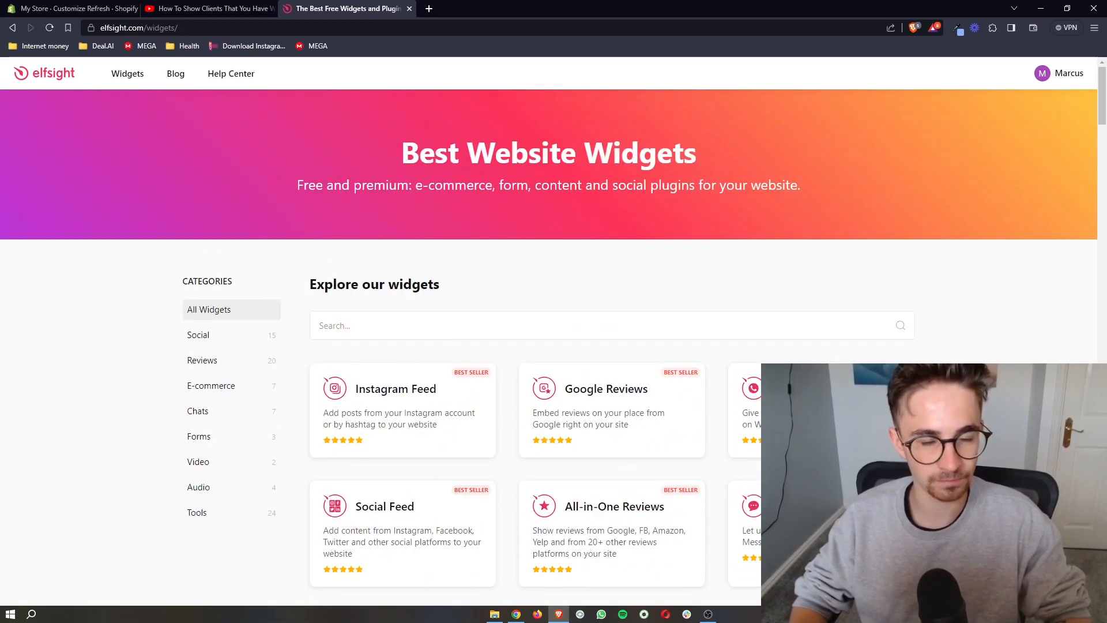
{"action": "type", "text": "port"}
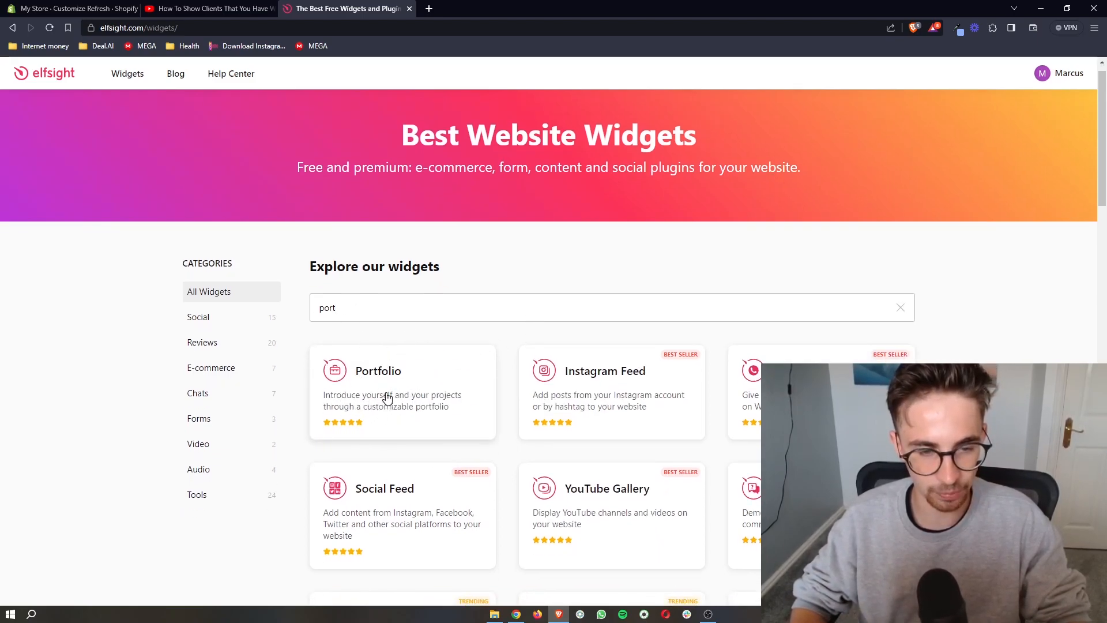
{"action": "mouse_move", "coordinate": [396, 374]}
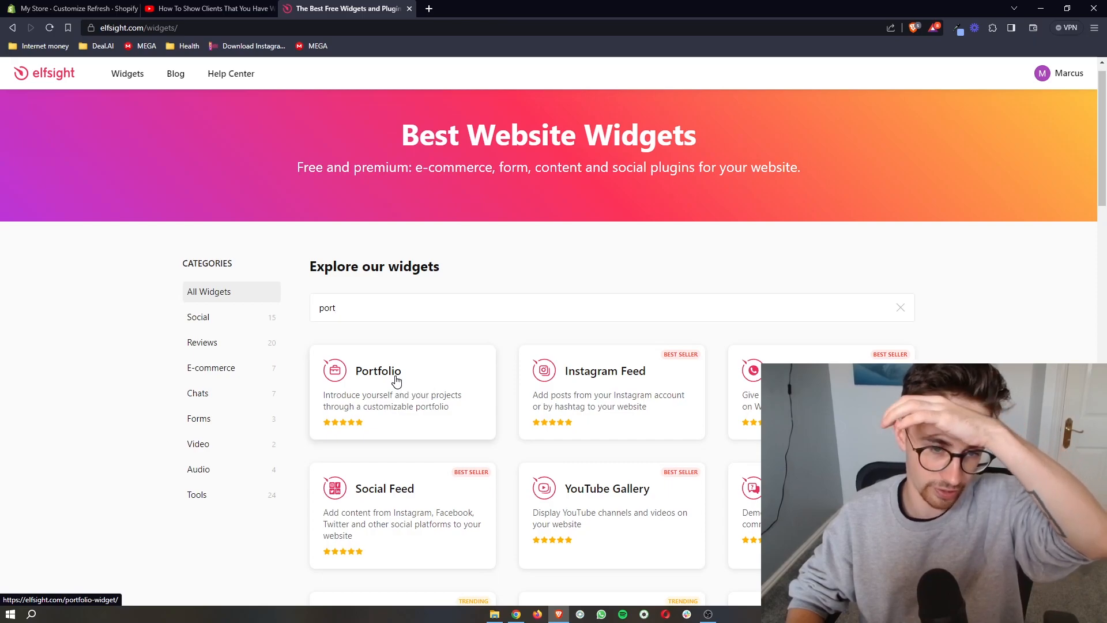
Preview Portfolio templates and start editing with the Hair Stylist template.
{"action": "left_click", "coordinate": [378, 371]}
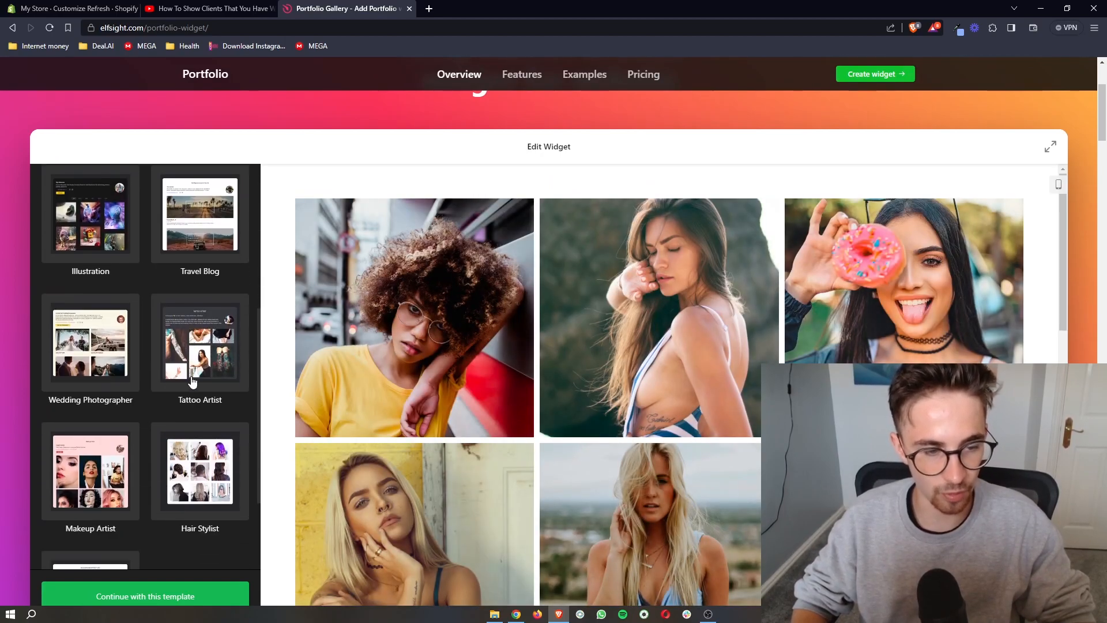
{"action": "left_click", "coordinate": [91, 343]}
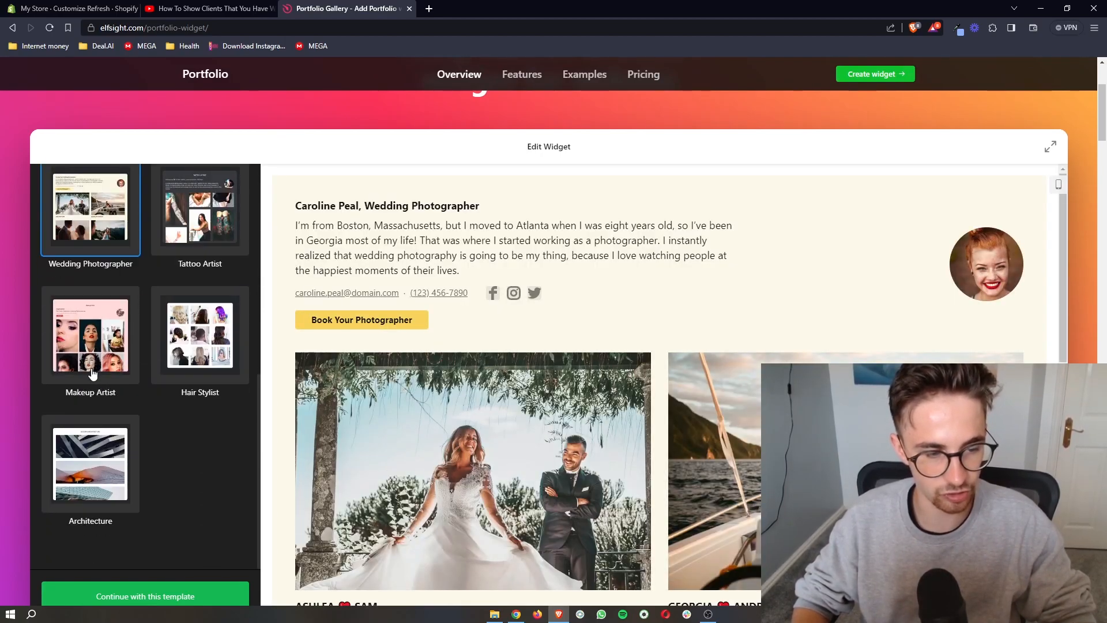
{"action": "left_click", "coordinate": [90, 335]}
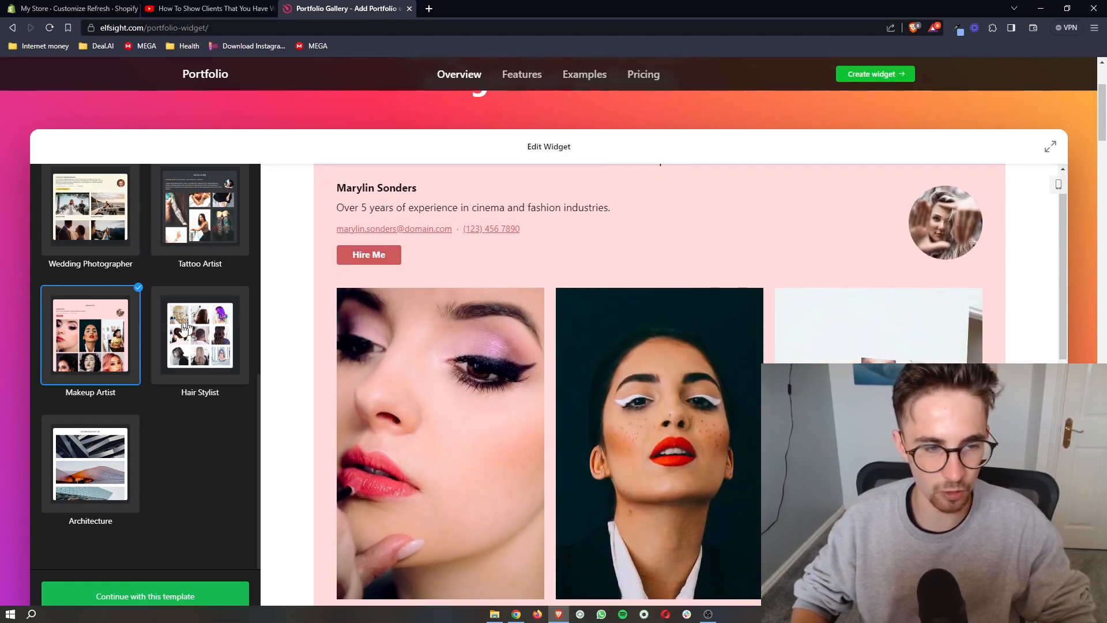
{"action": "left_click", "coordinate": [200, 334]}
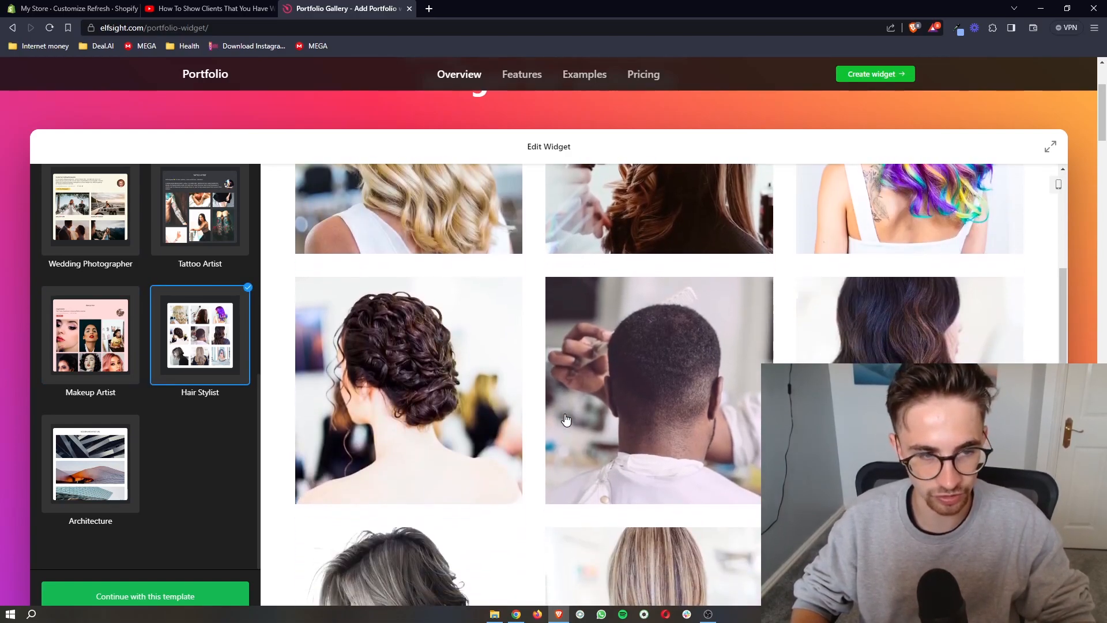
{"action": "scroll", "scroll_direction": "down", "scroll_amount": 3}
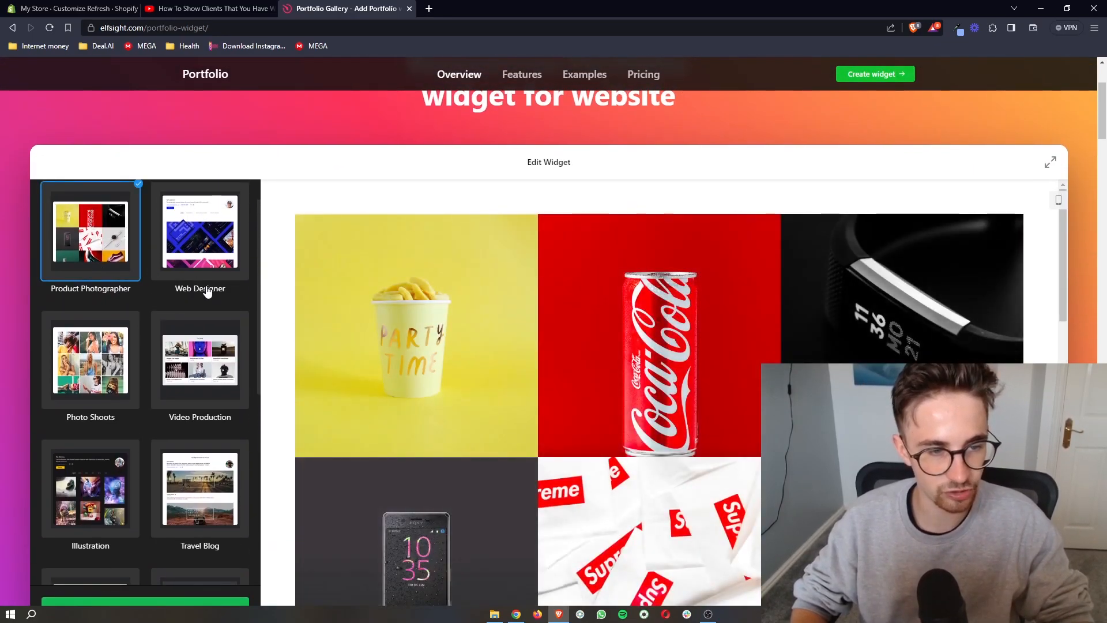
{"action": "scroll", "scroll_direction": "down", "scroll_amount": 3}
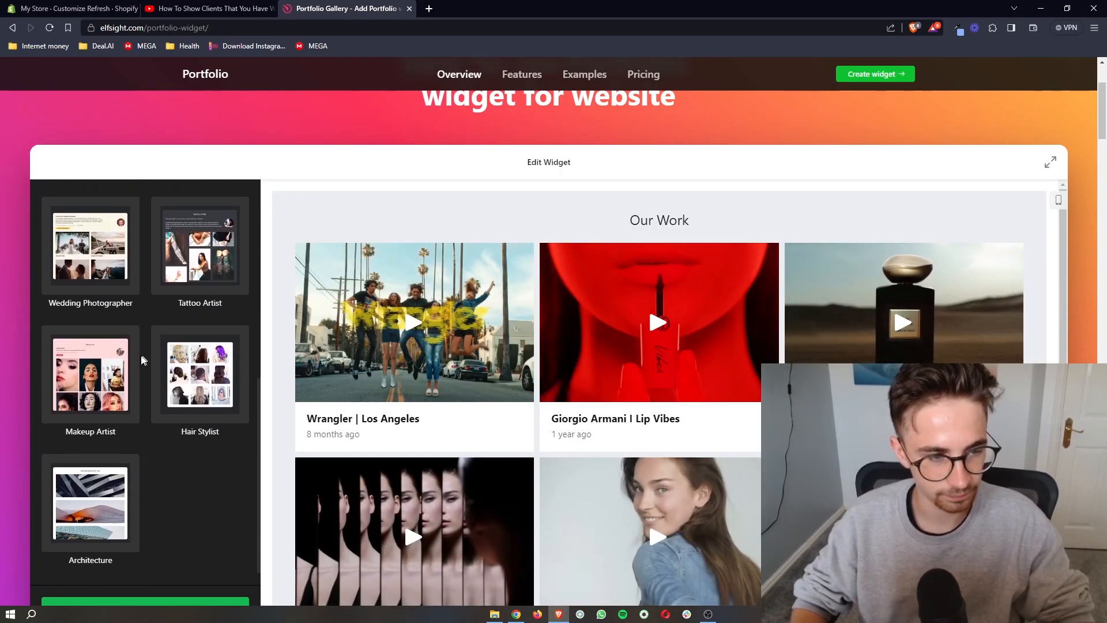
{"action": "left_click", "coordinate": [200, 373]}
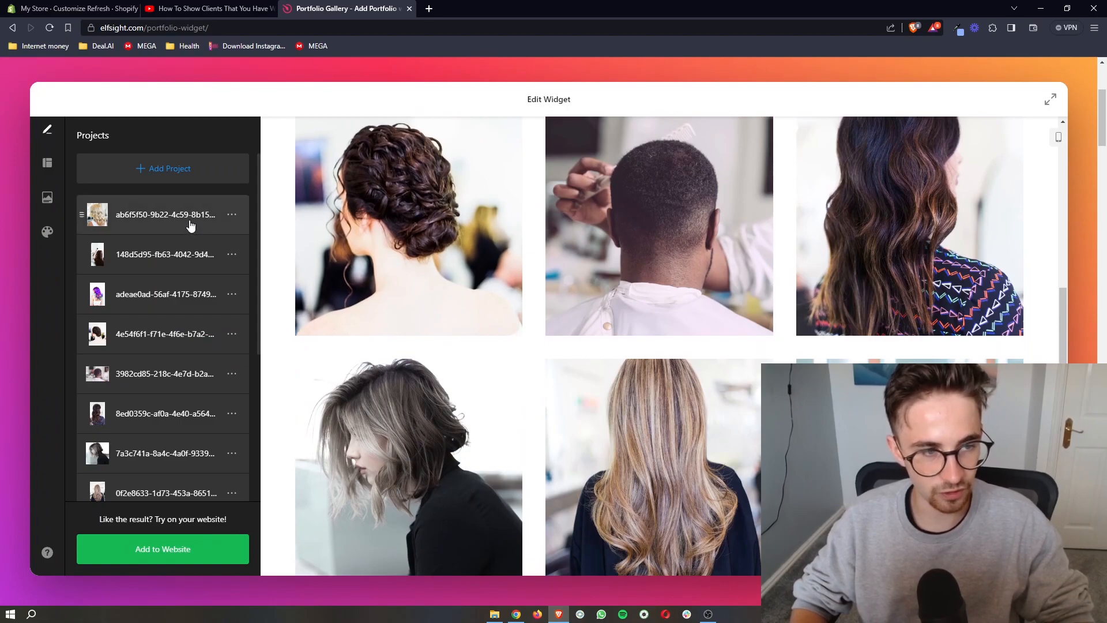
Open, close and reopen the first hair project's edit form.
{"action": "left_click", "coordinate": [166, 214]}
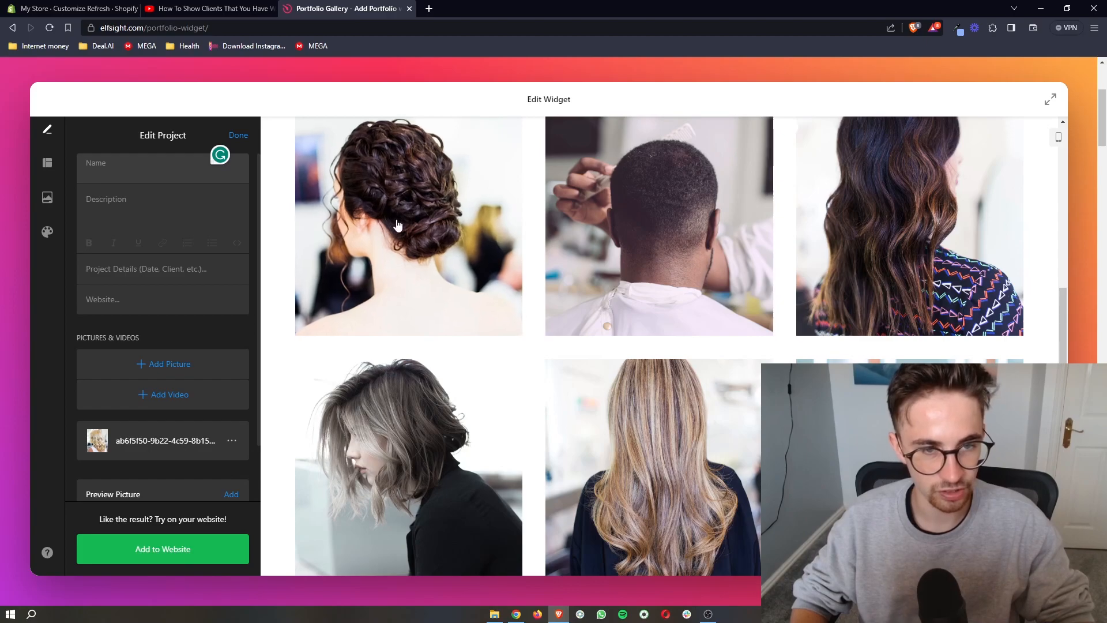
{"action": "left_click", "coordinate": [238, 135]}
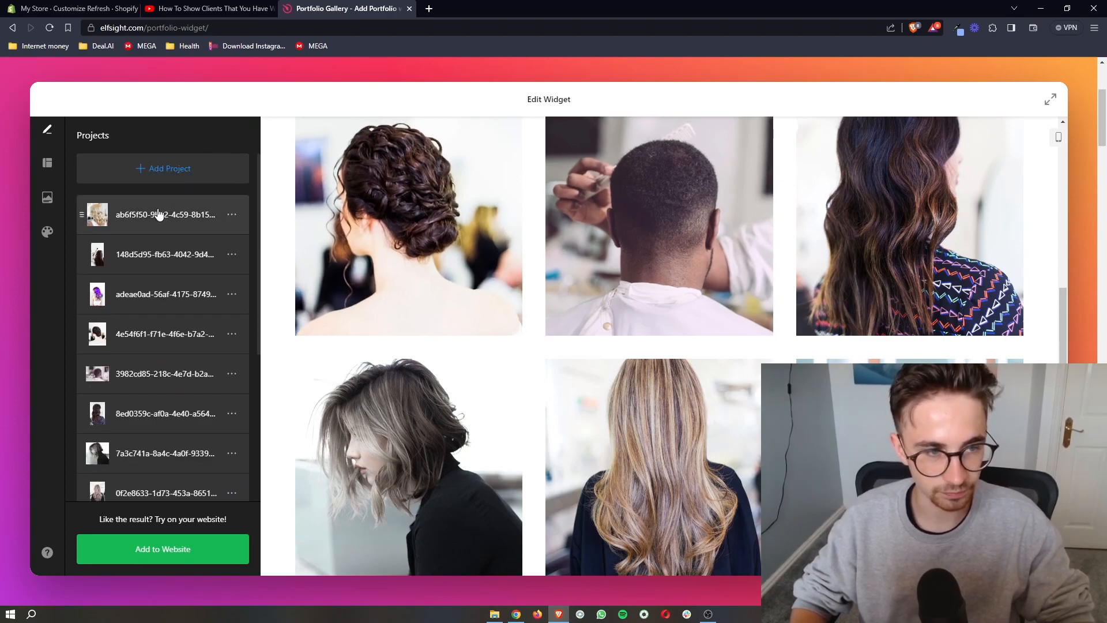
{"action": "left_click", "coordinate": [166, 214]}
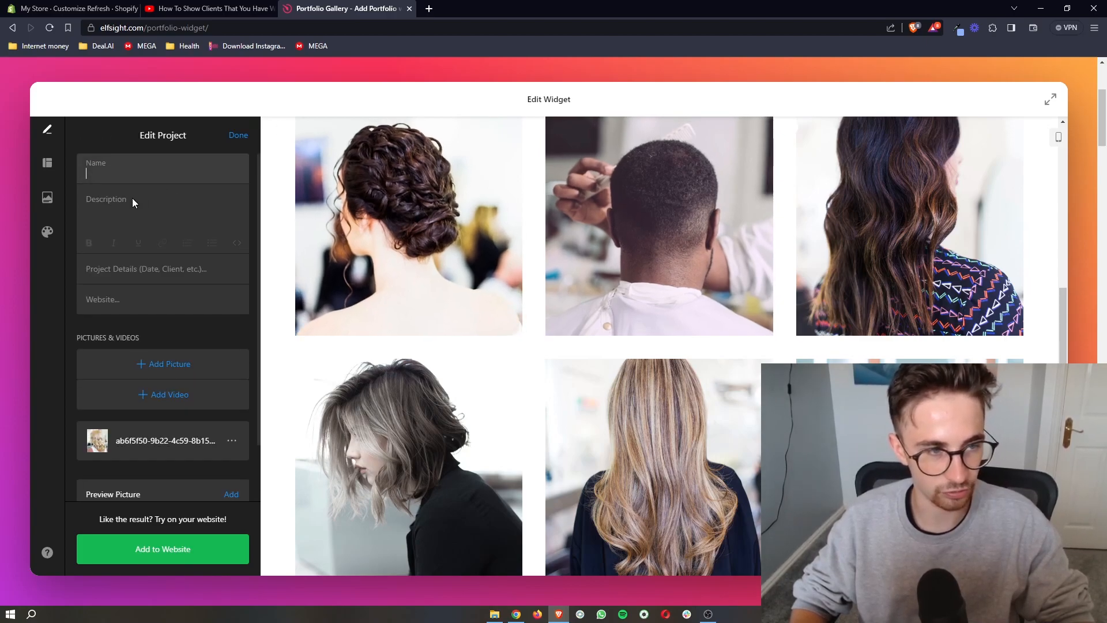
Rename the first two projects 'Blonde Wavy' and 'Brown Hair', then check another project.
{"action": "type", "text": "Blonde Wa"}
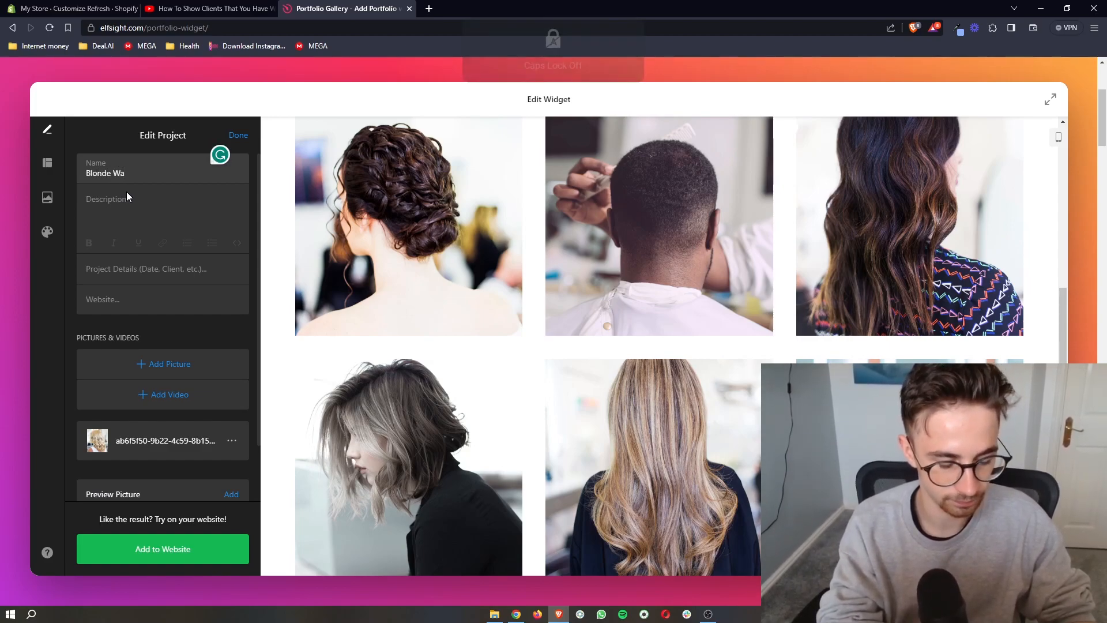
{"action": "left_click", "coordinate": [239, 135]}
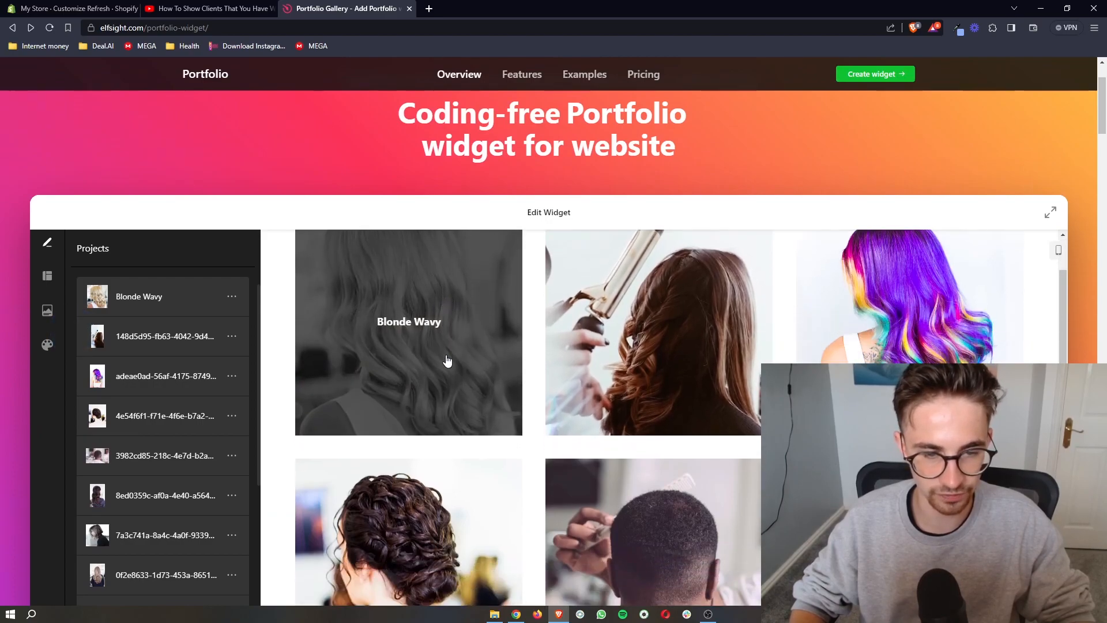
{"action": "left_click", "coordinate": [139, 296]}
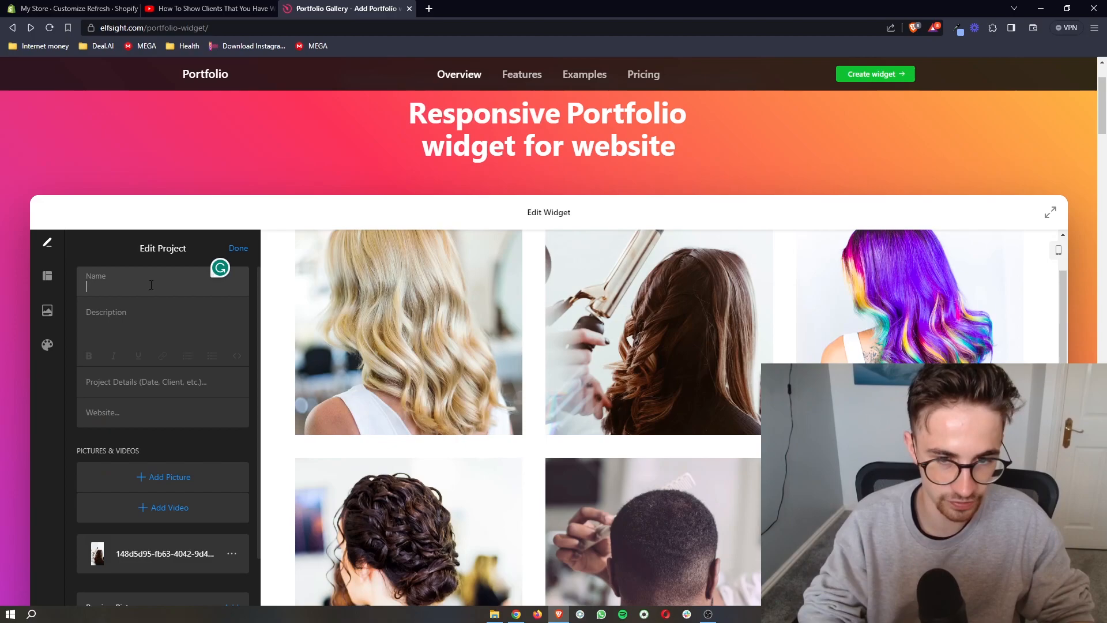
{"action": "type", "text": "B"}
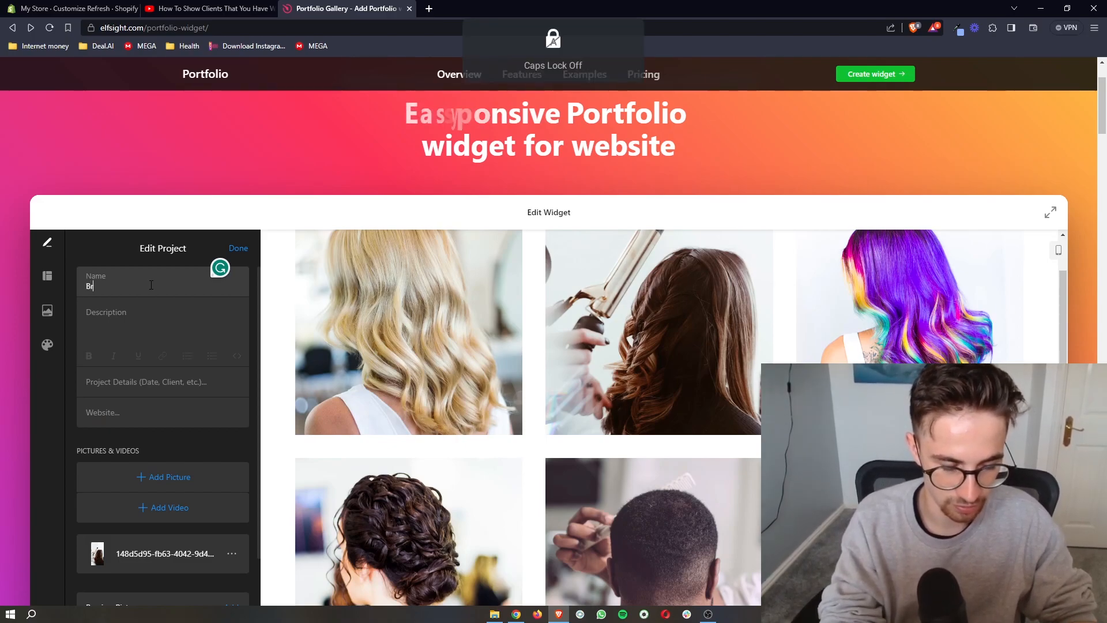
{"action": "type", "text": "rown Hair"}
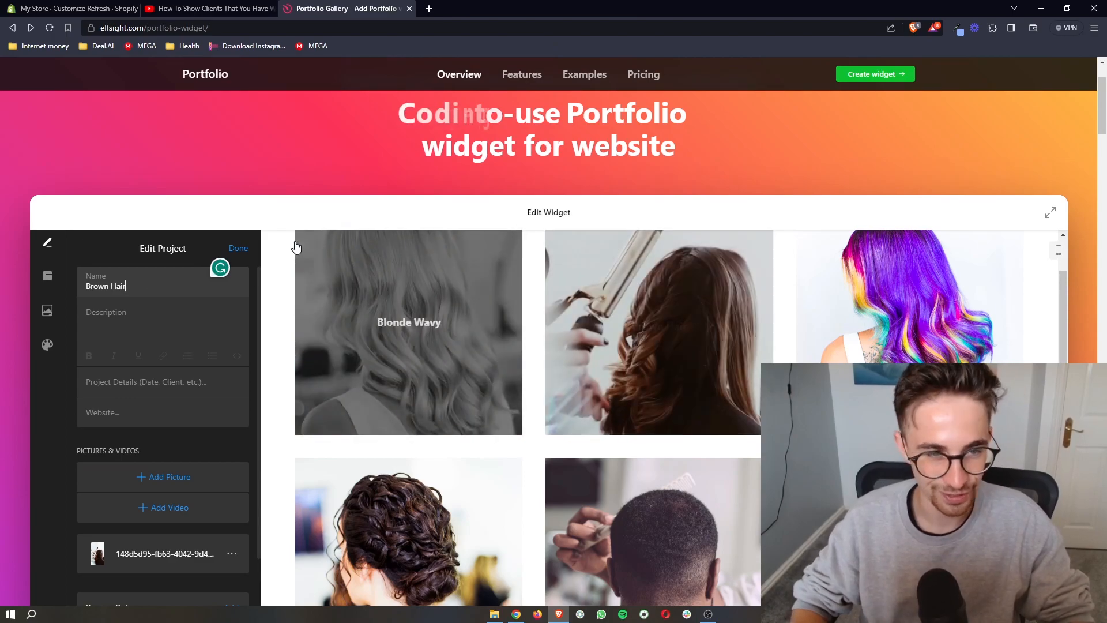
{"action": "left_click", "coordinate": [238, 248]}
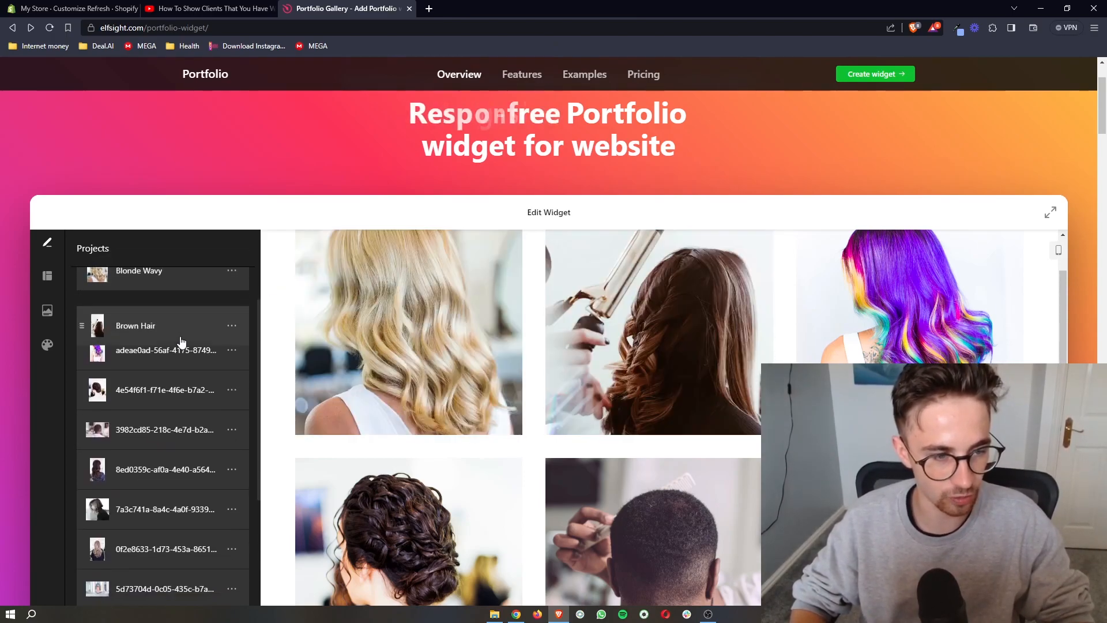
{"action": "left_click", "coordinate": [135, 326]}
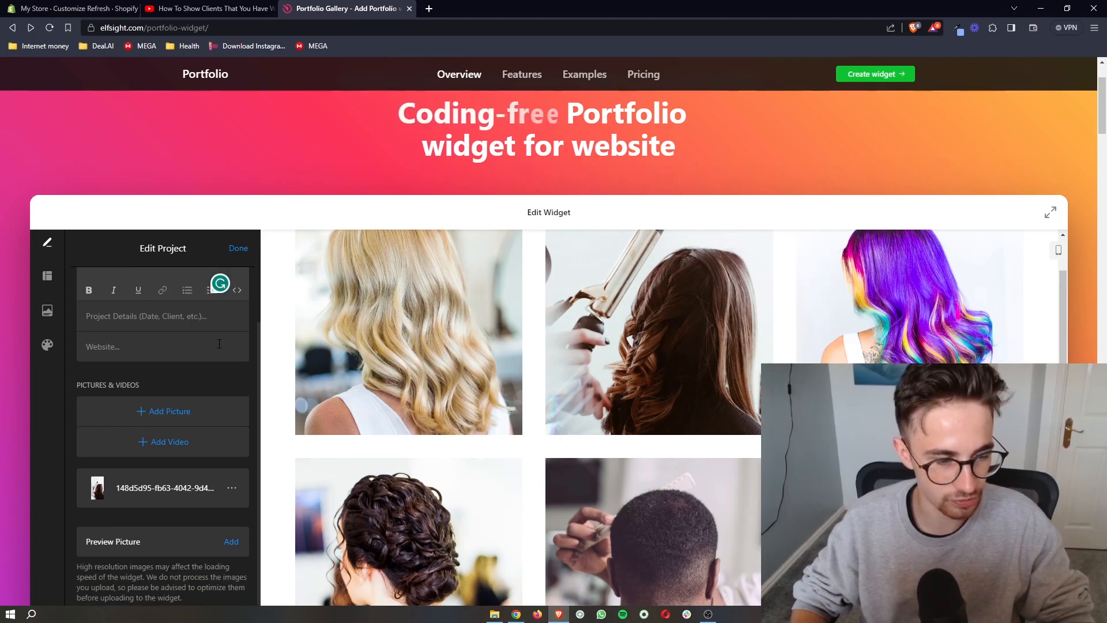
{"action": "left_click", "coordinate": [238, 248]}
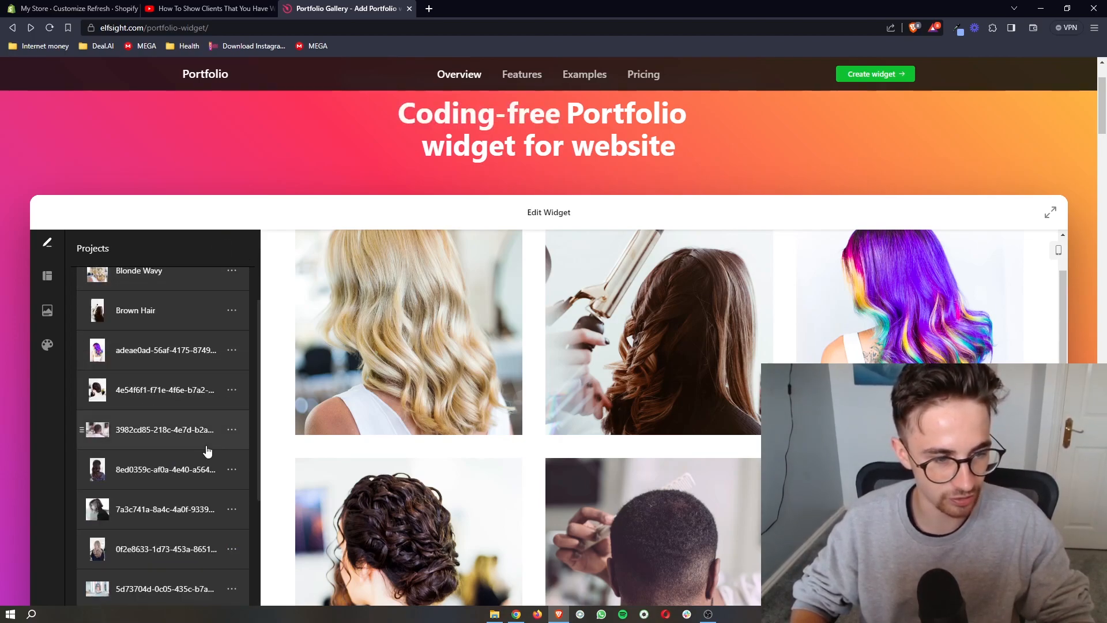
{"action": "scroll", "scroll_direction": "down", "scroll_amount": 3}
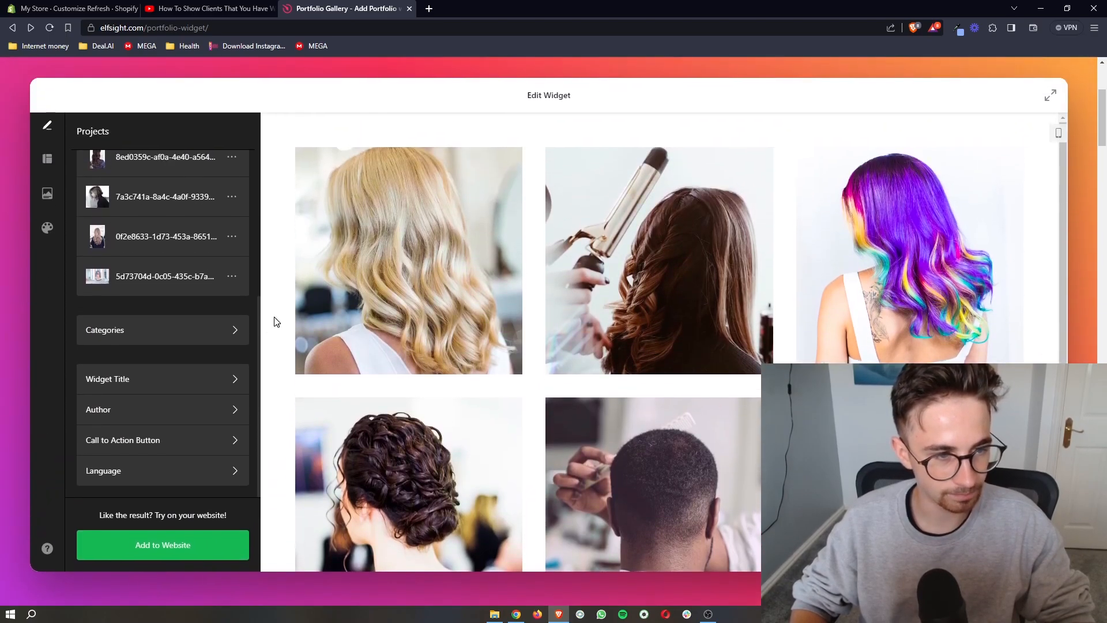
{"action": "scroll", "scroll_direction": "down", "scroll_amount": 3}
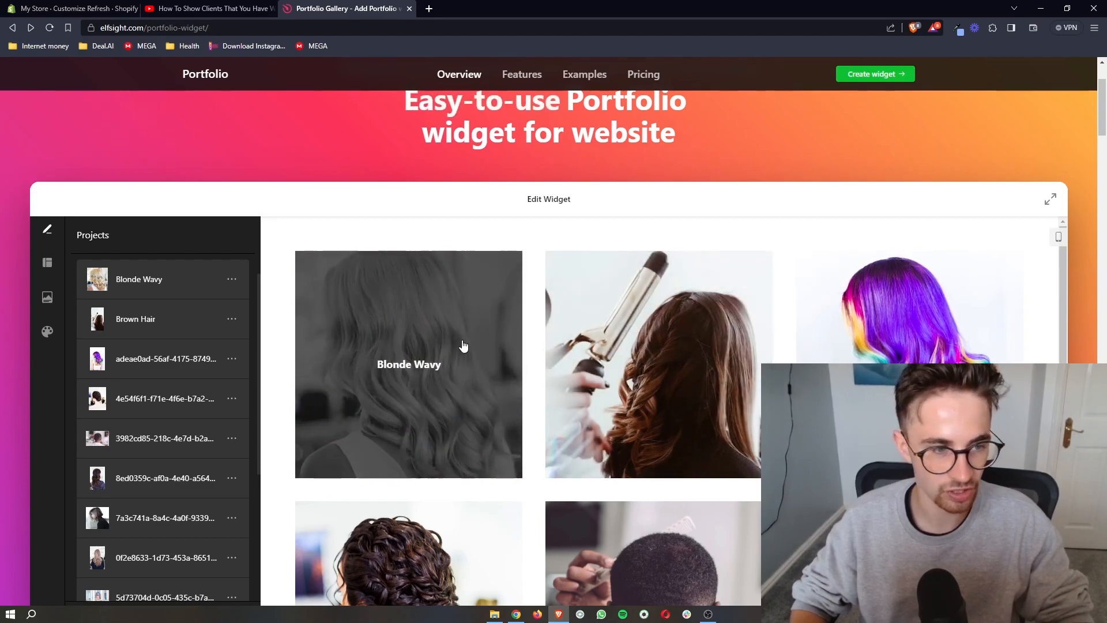
{"action": "scroll", "scroll_direction": "down", "scroll_amount": 3}
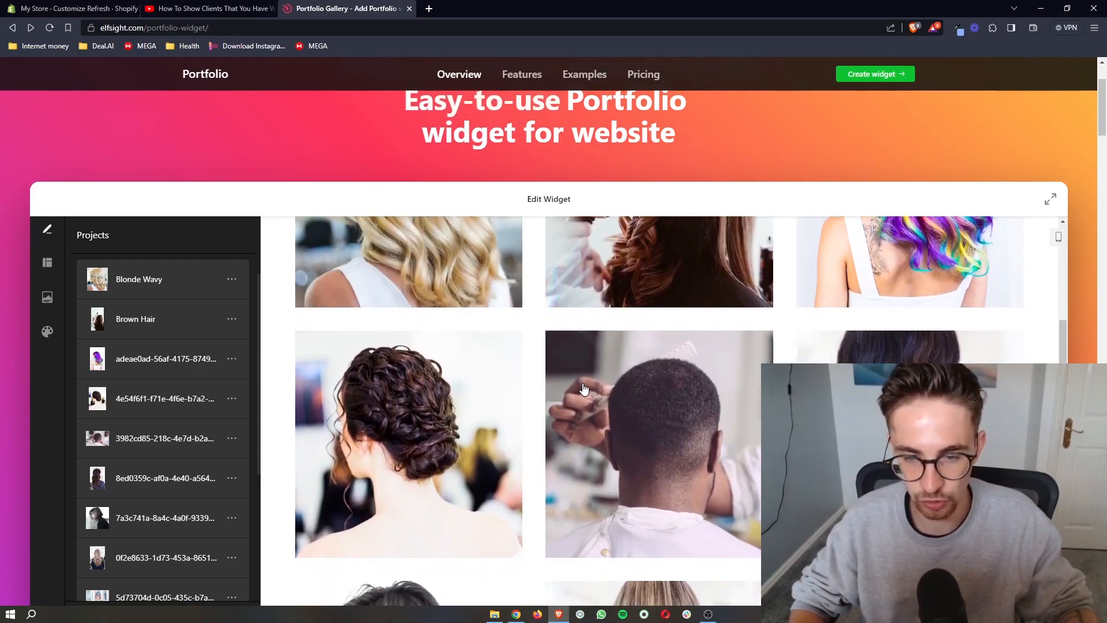
{"action": "scroll", "scroll_direction": "down", "scroll_amount": 3}
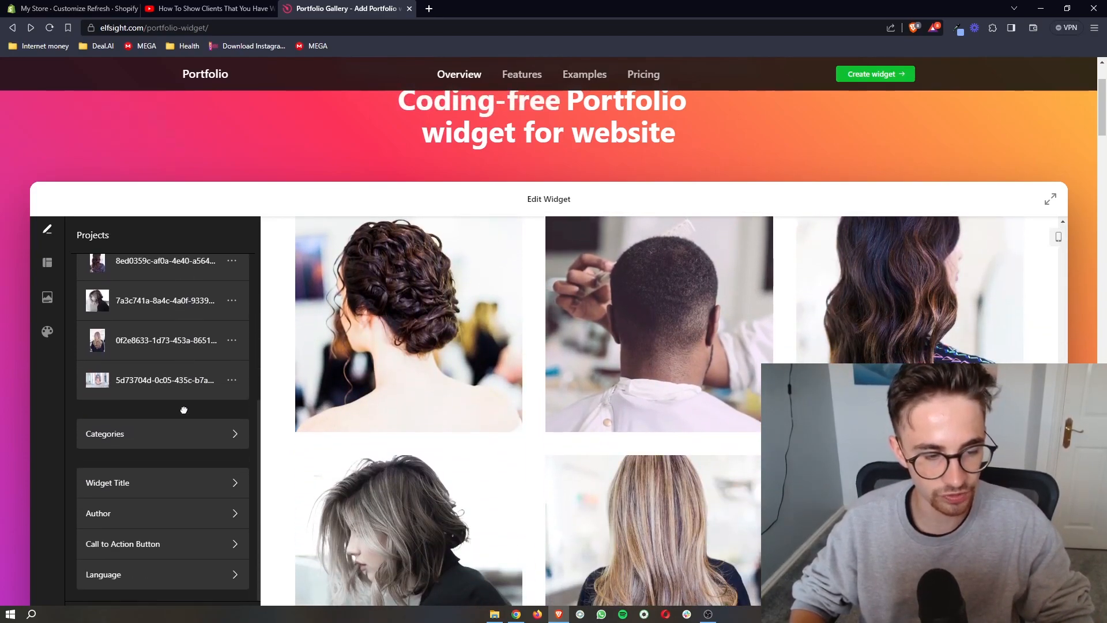
{"action": "scroll", "scroll_direction": "down", "scroll_amount": 3}
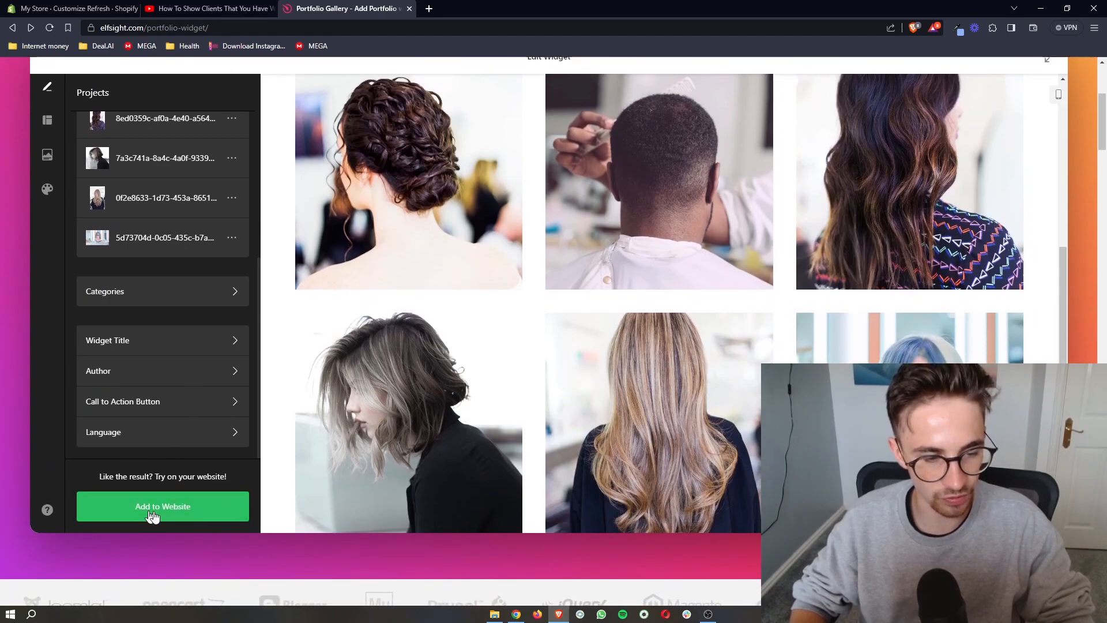
Start adding the Portfolio widget to a website and publish its changes.
{"action": "left_click", "coordinate": [163, 507]}
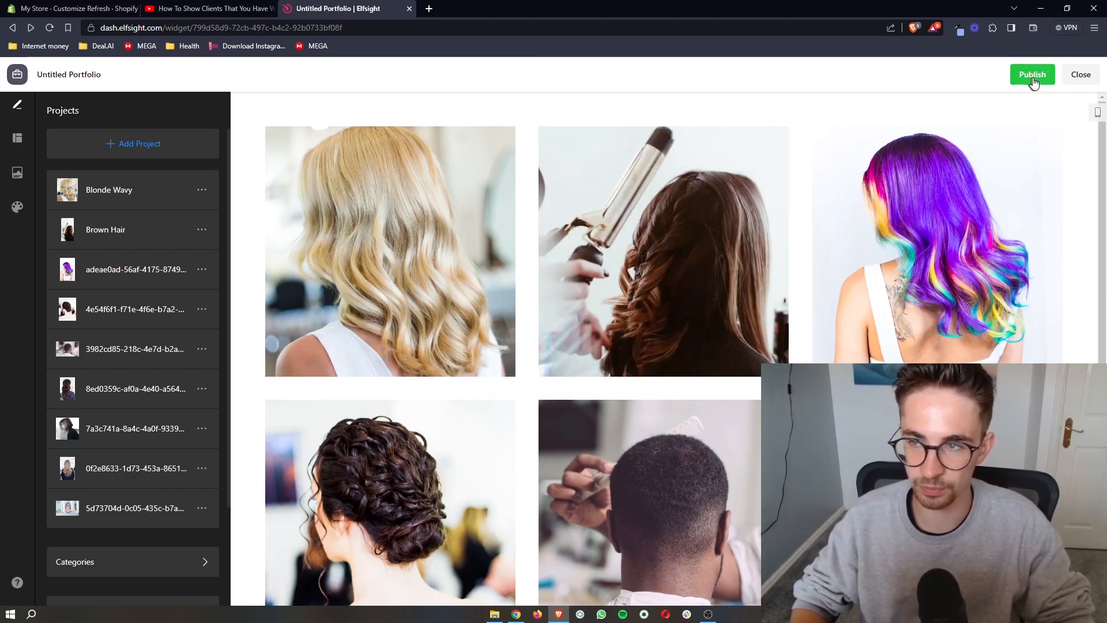
{"action": "left_click", "coordinate": [1032, 74]}
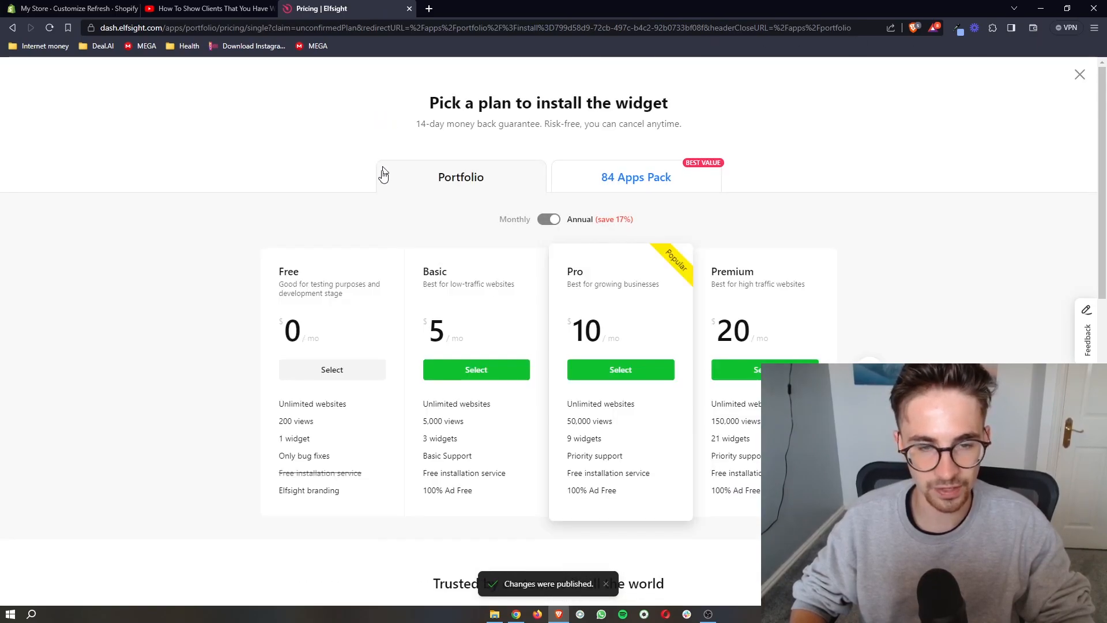
Select the Free plan on Elfsight's pricing page.
{"action": "scroll", "scroll_direction": "down", "scroll_amount": 3}
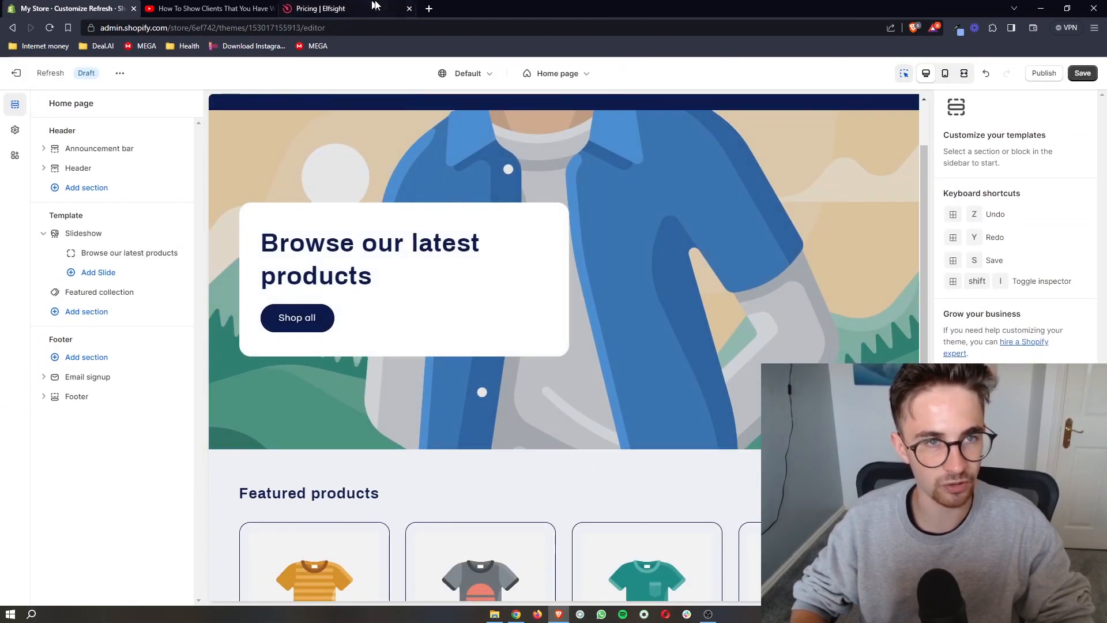
{"action": "left_click", "coordinate": [321, 8]}
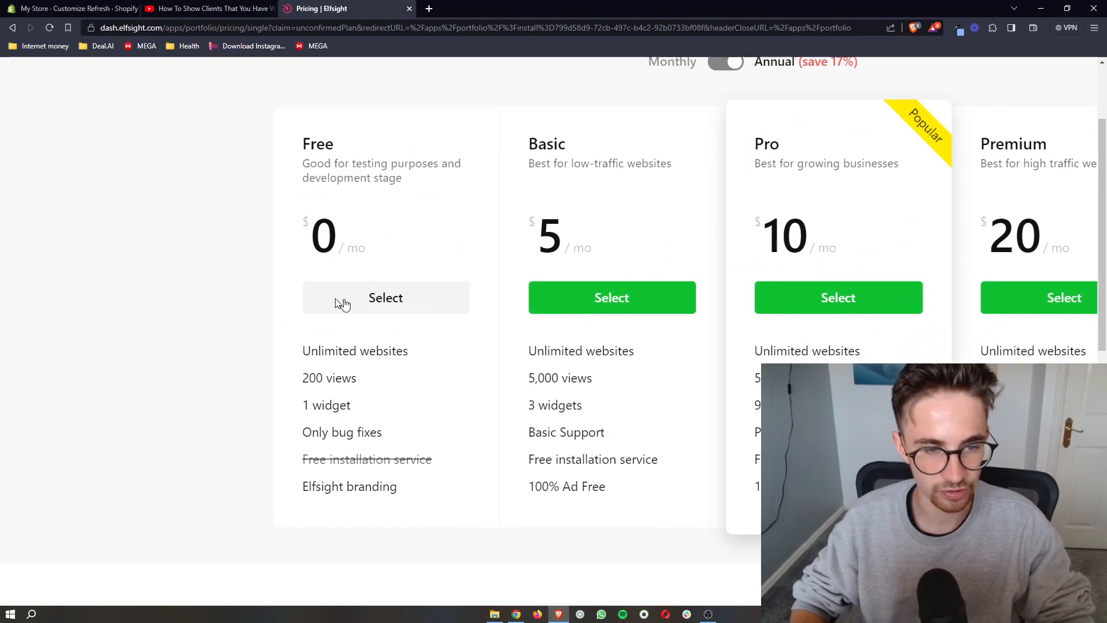
{"action": "left_click", "coordinate": [386, 298]}
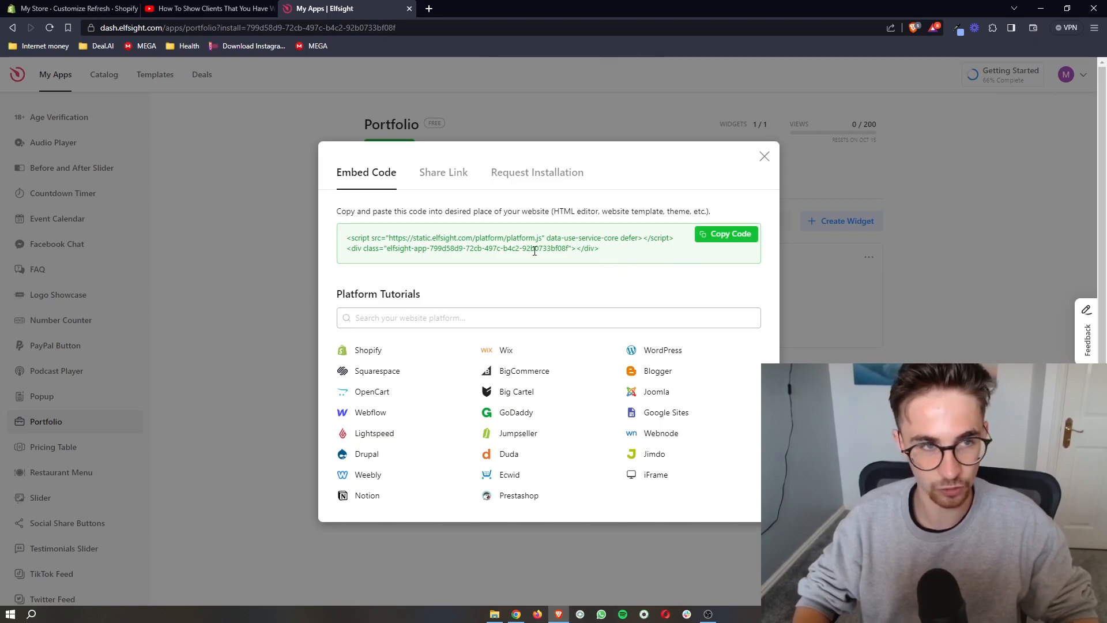
Copy the Portfolio widget's embed code and return to the Shopify theme editor.
{"action": "left_click", "coordinate": [70, 8]}
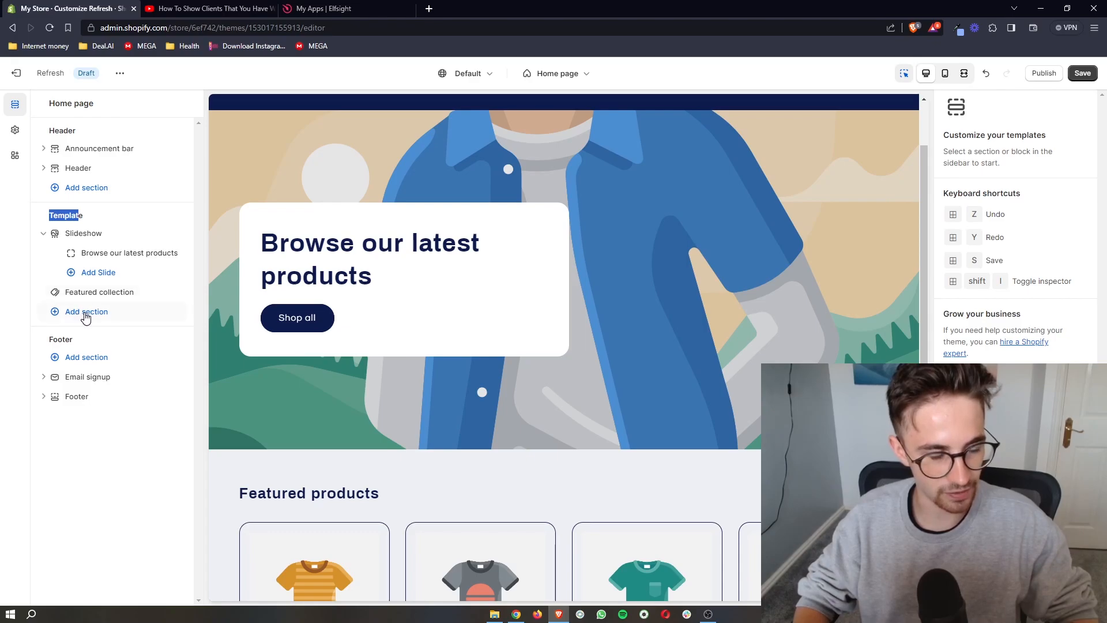
Add a Custom Liquid section below Featured collection holding the Elfsight embed code.
{"action": "left_click", "coordinate": [86, 312]}
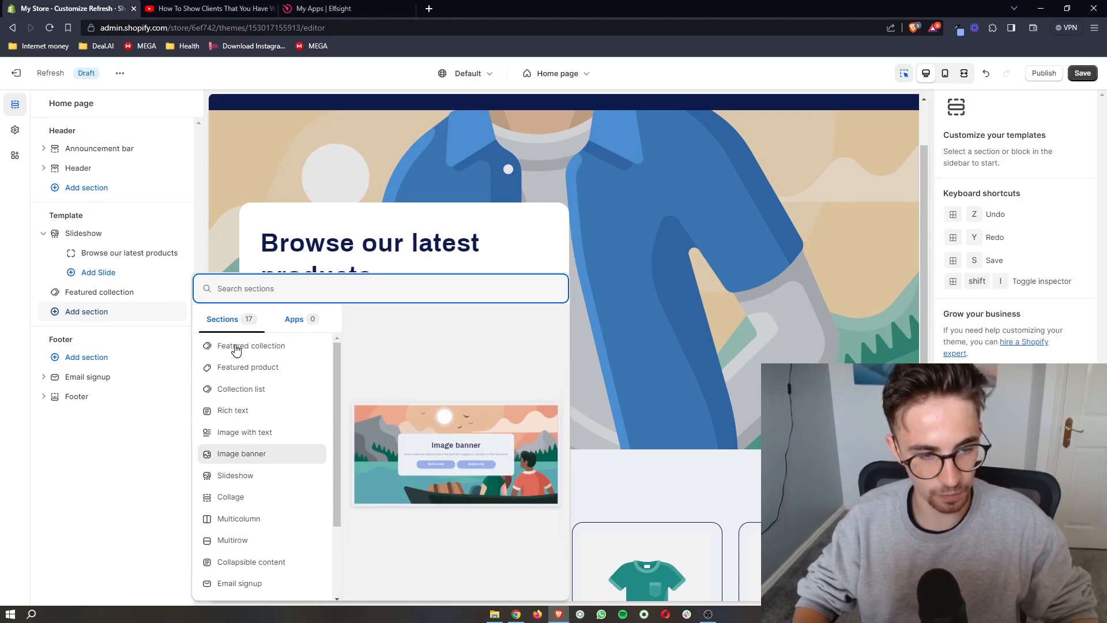
{"action": "scroll", "scroll_direction": "down", "scroll_amount": 3}
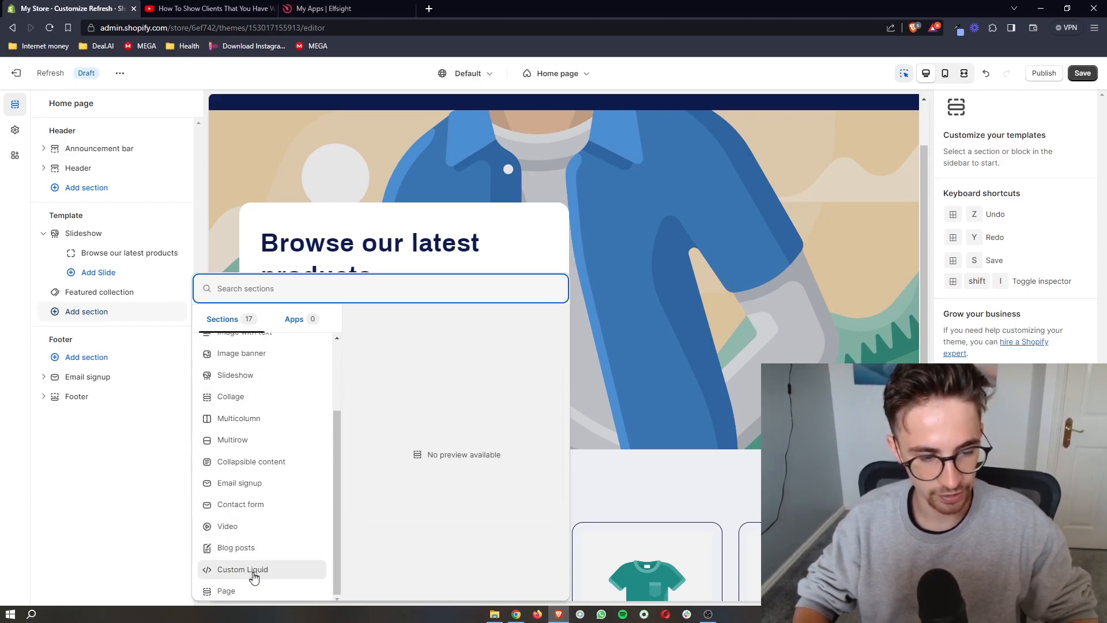
{"action": "left_click", "coordinate": [243, 569]}
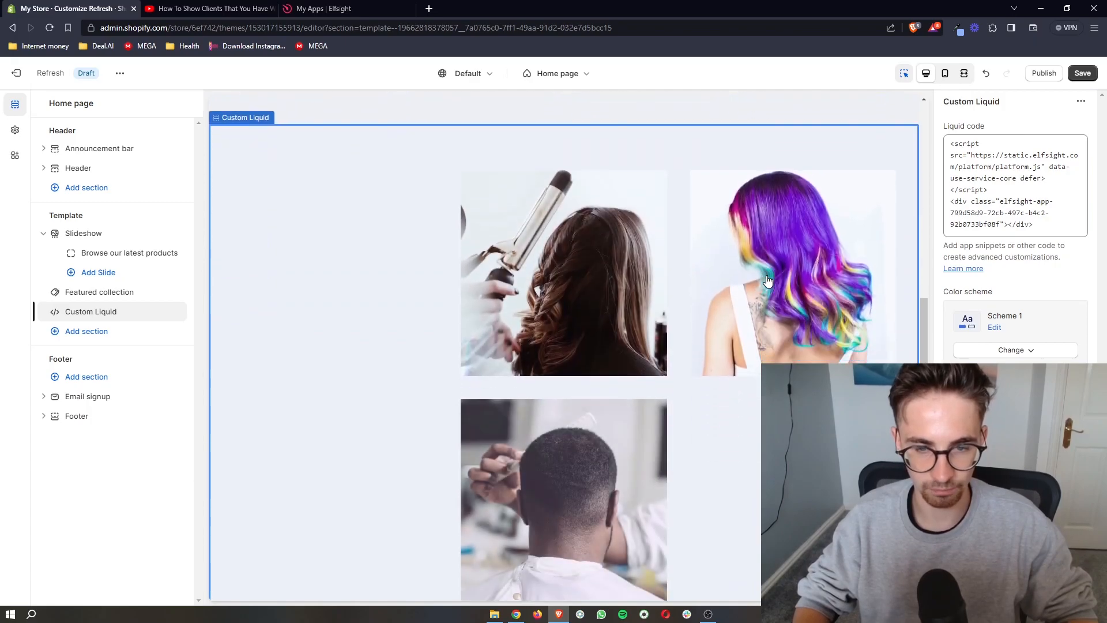
{"action": "scroll", "scroll_direction": "down", "scroll_amount": 3}
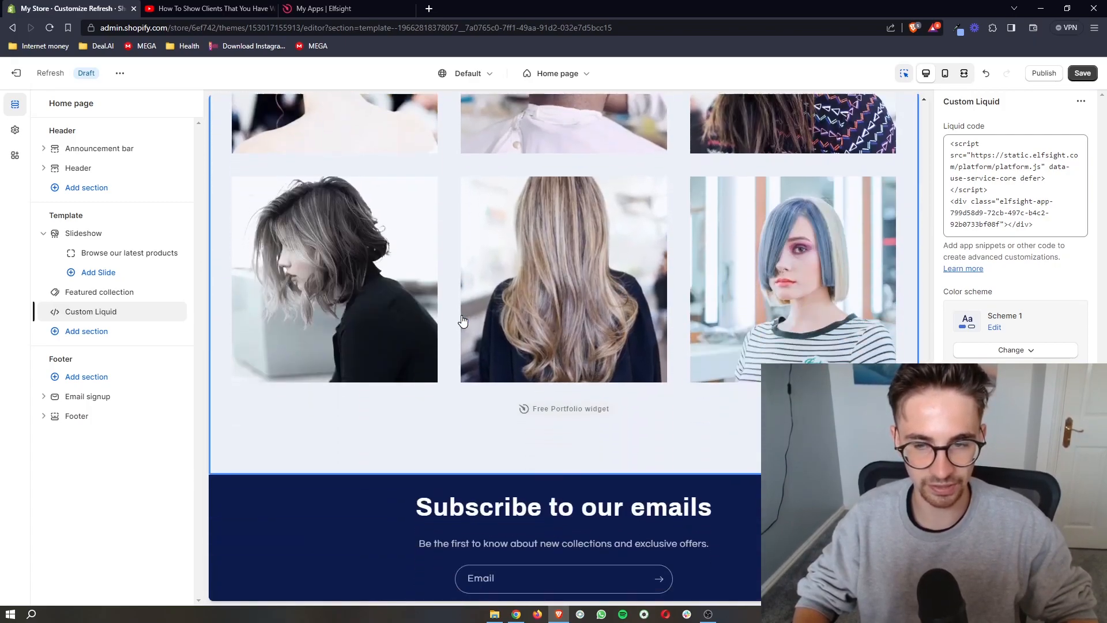